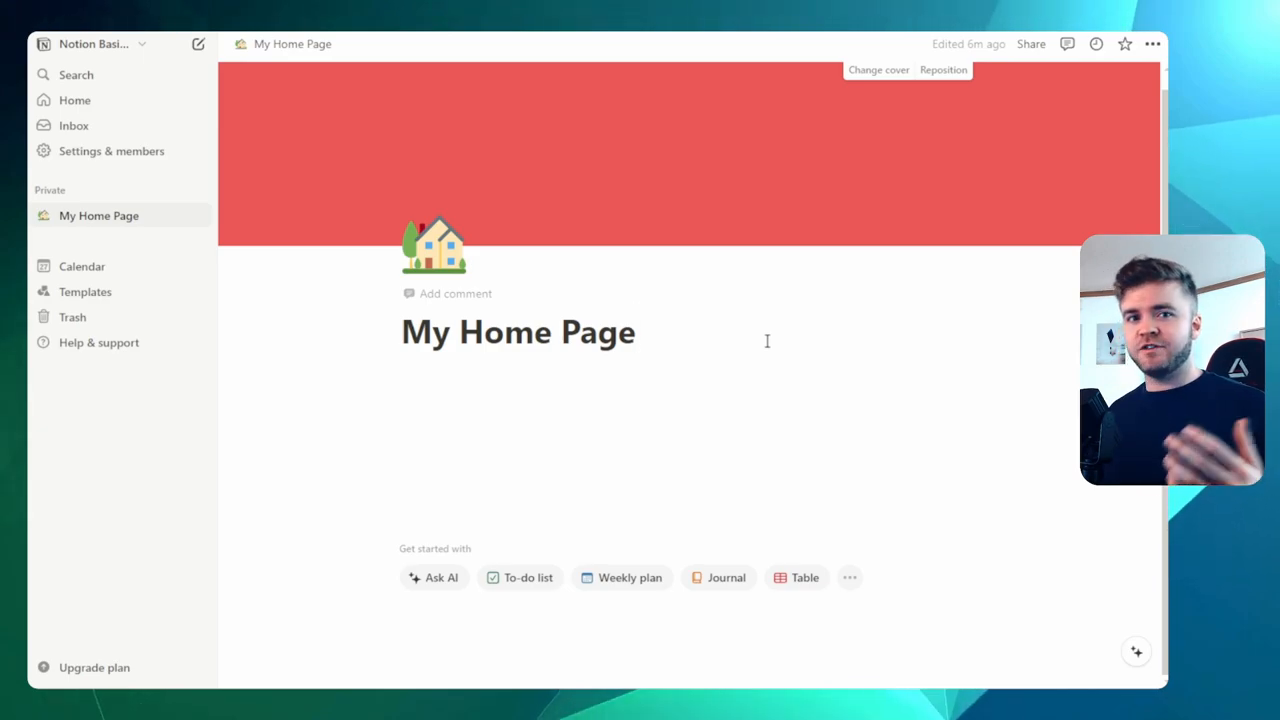
# Step: Create a new top-level private page and title it 'Page 1'
pyautogui.click(635, 331)
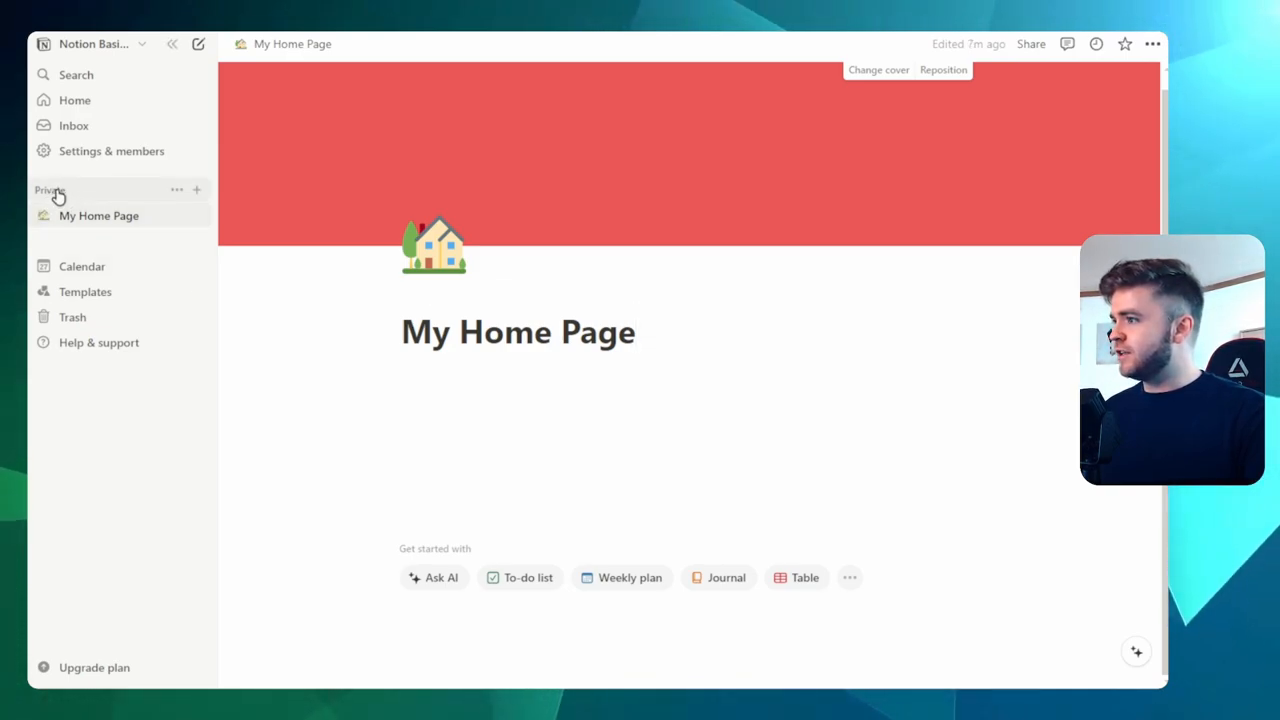
pyautogui.moveTo(197, 190)
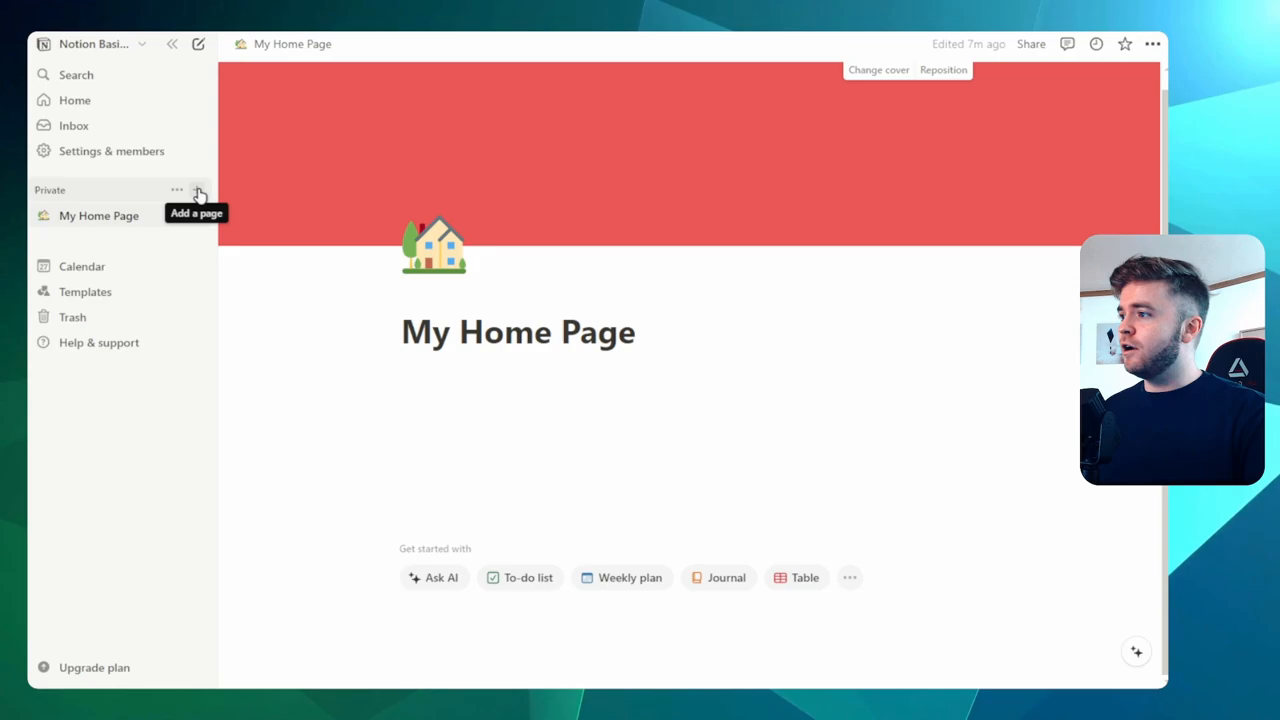
pyautogui.click(197, 190)
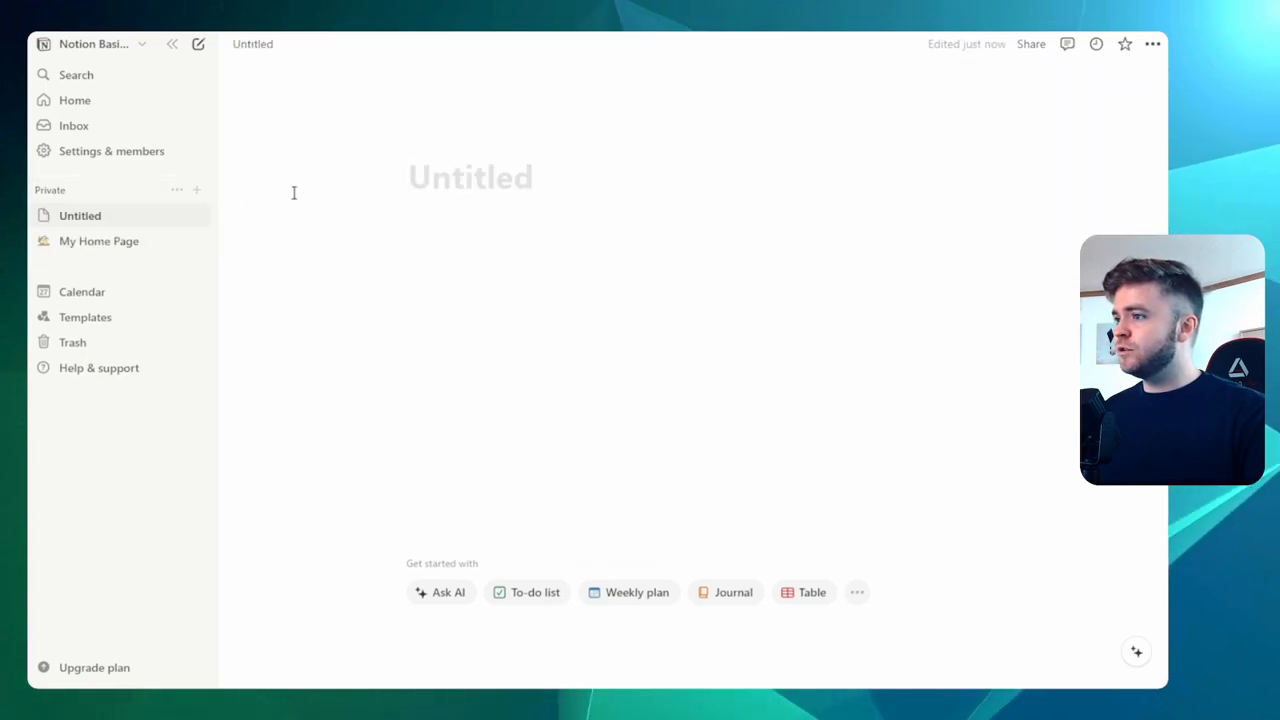
pyautogui.click(460, 177)
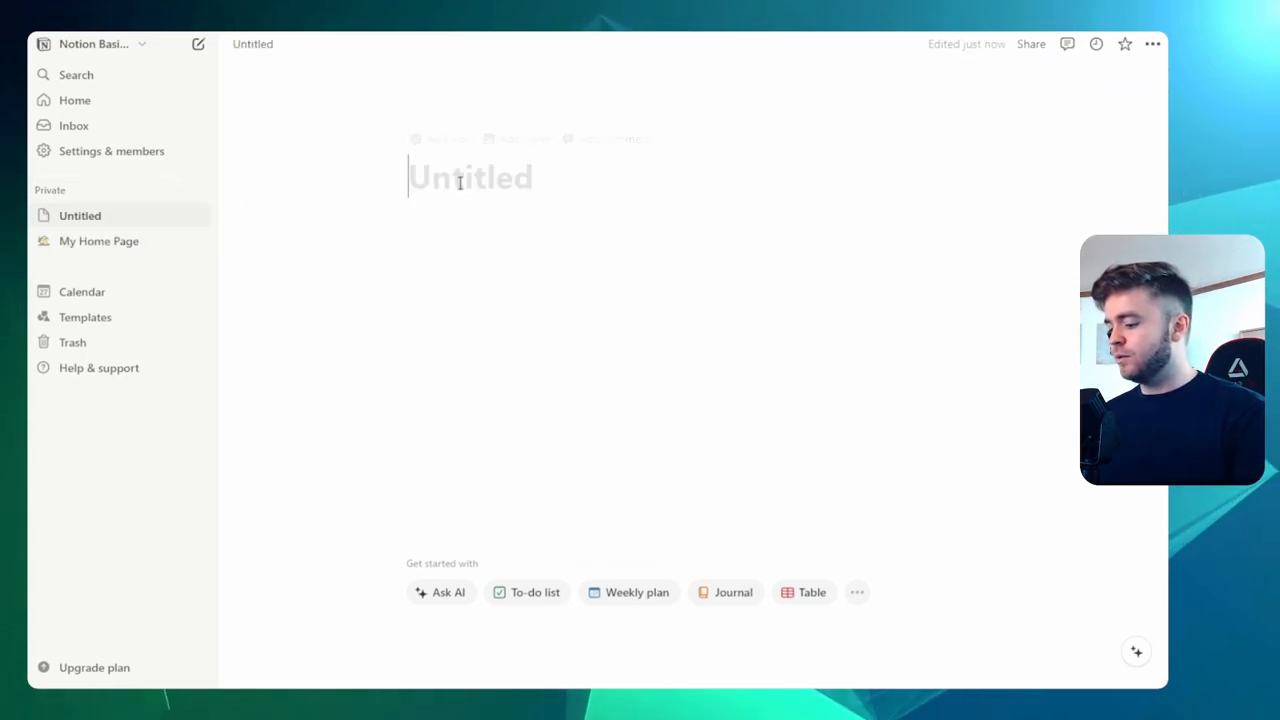
pyautogui.write('Page 1')
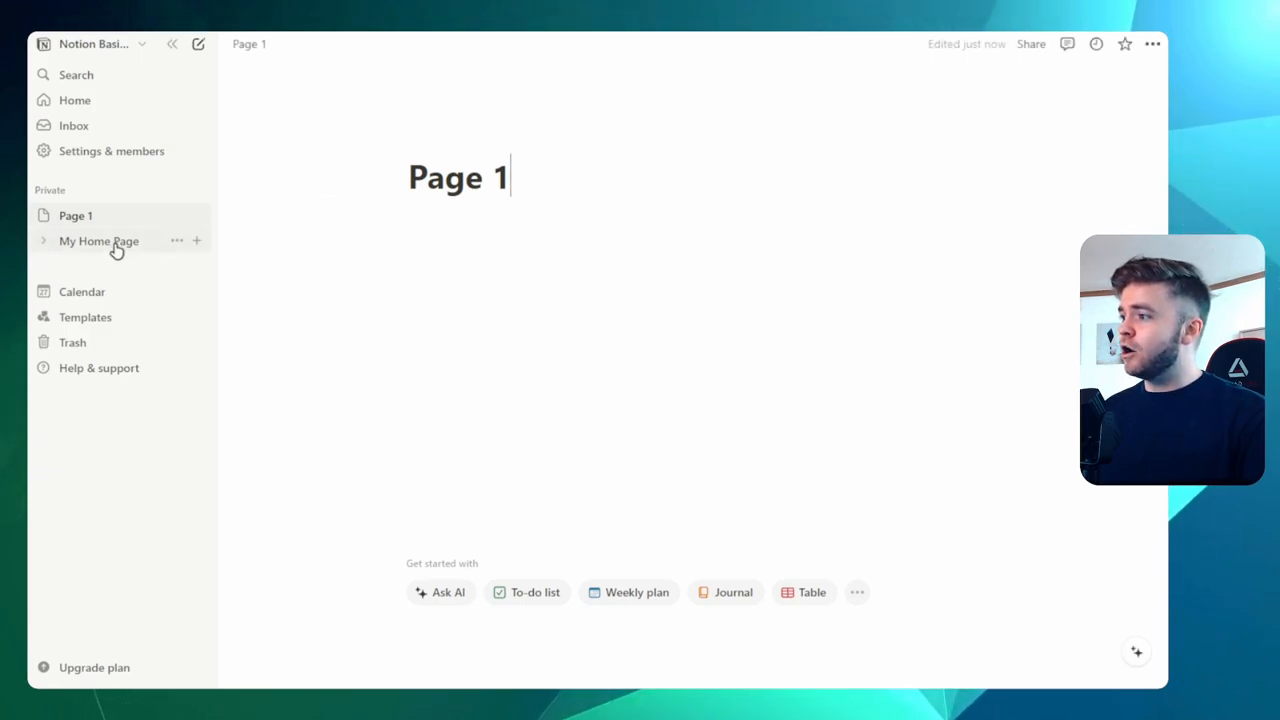
# Step: Visit My Home Page, then return to Page 1 from the sidebar
pyautogui.click(99, 241)
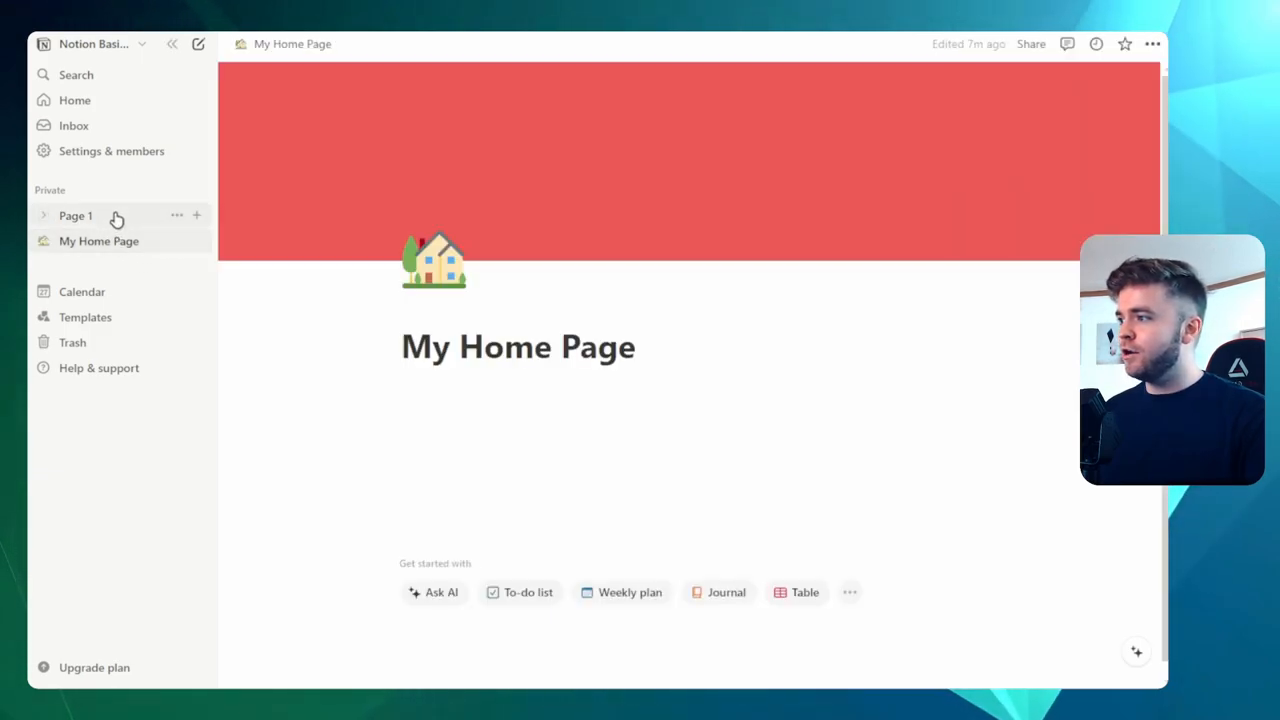
pyautogui.click(76, 215)
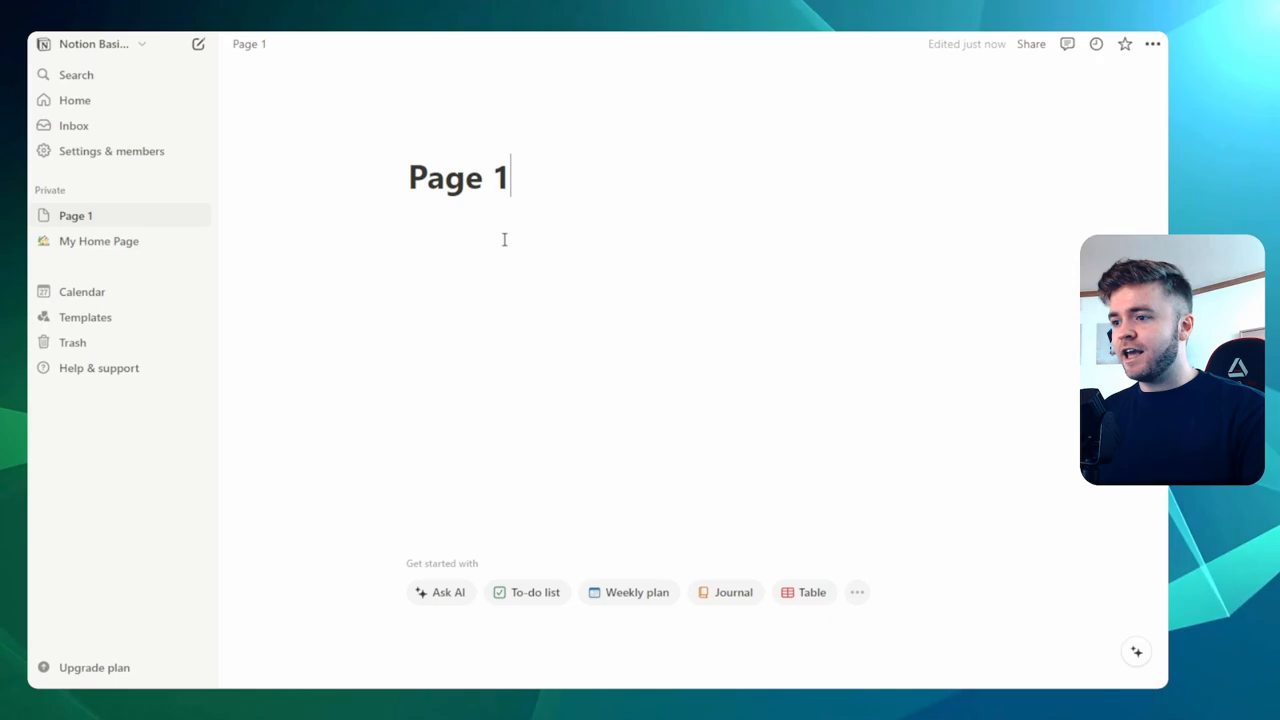
pyautogui.moveTo(198, 216)
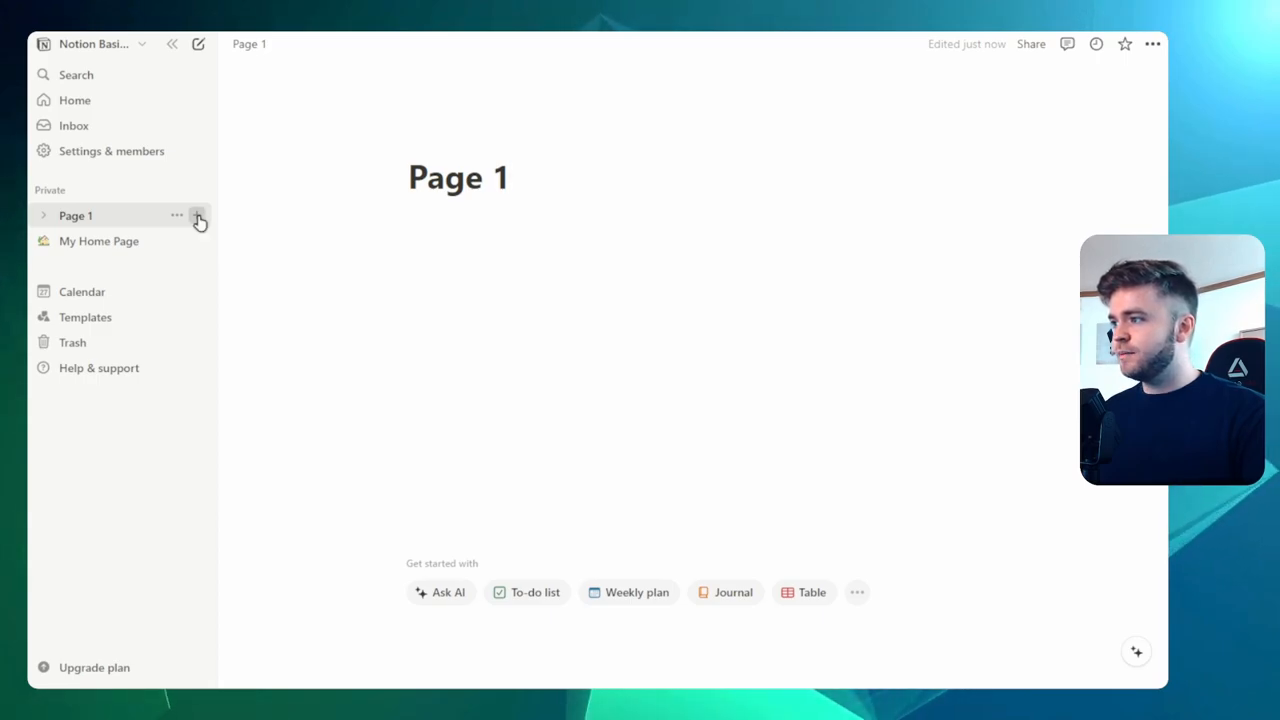
# Step: Add a sub-page inside Page 1 named 'Page 2' and view it nested in the sidebar
pyautogui.click(199, 215)
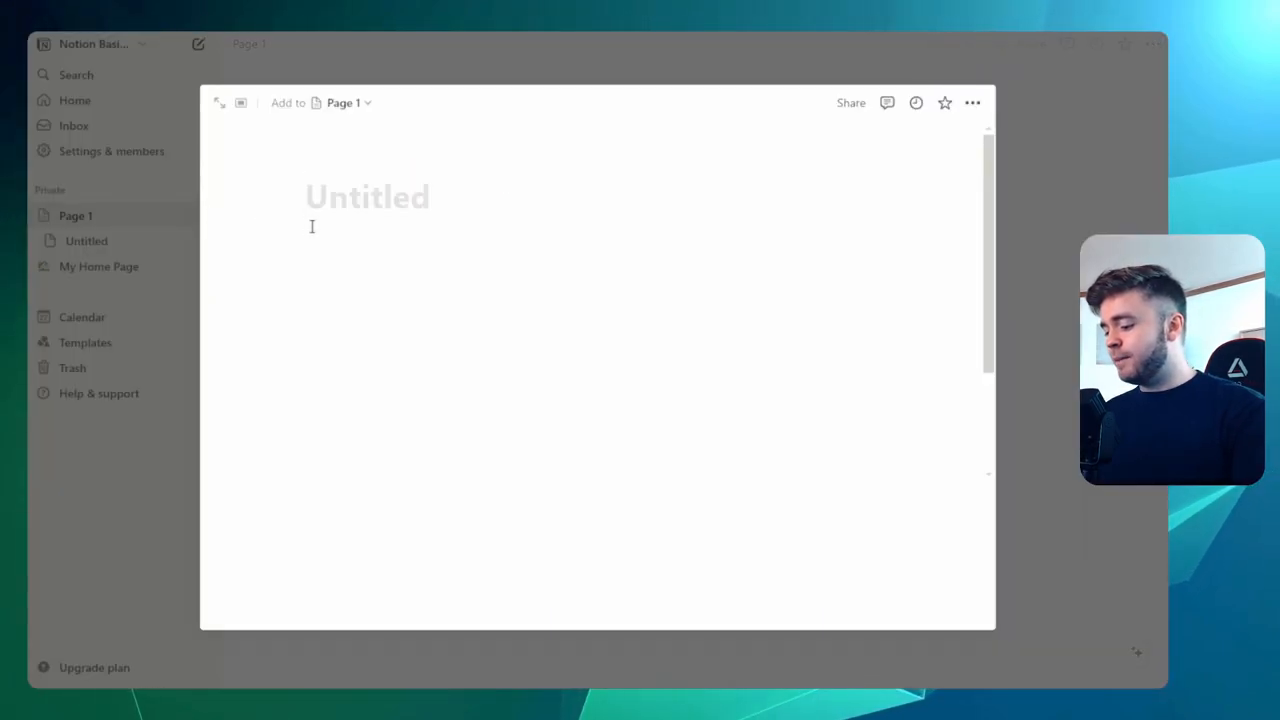
pyautogui.write('Page 2')
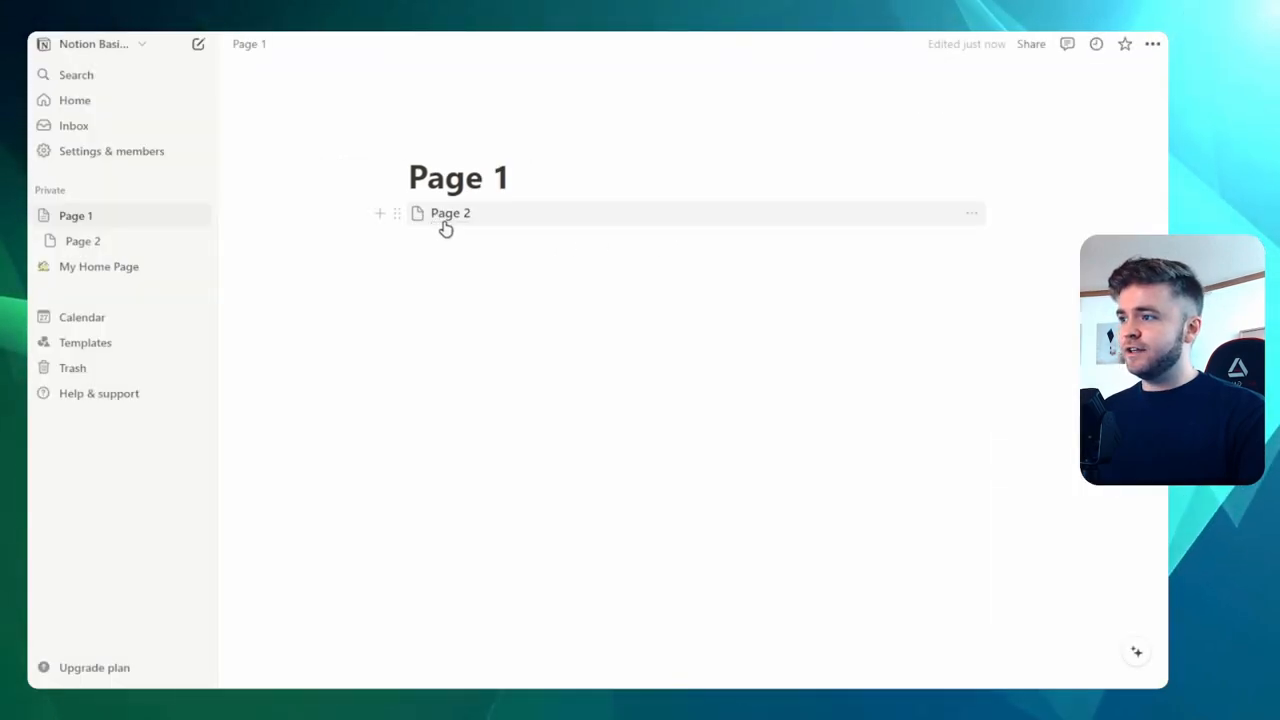
pyautogui.moveTo(487, 222)
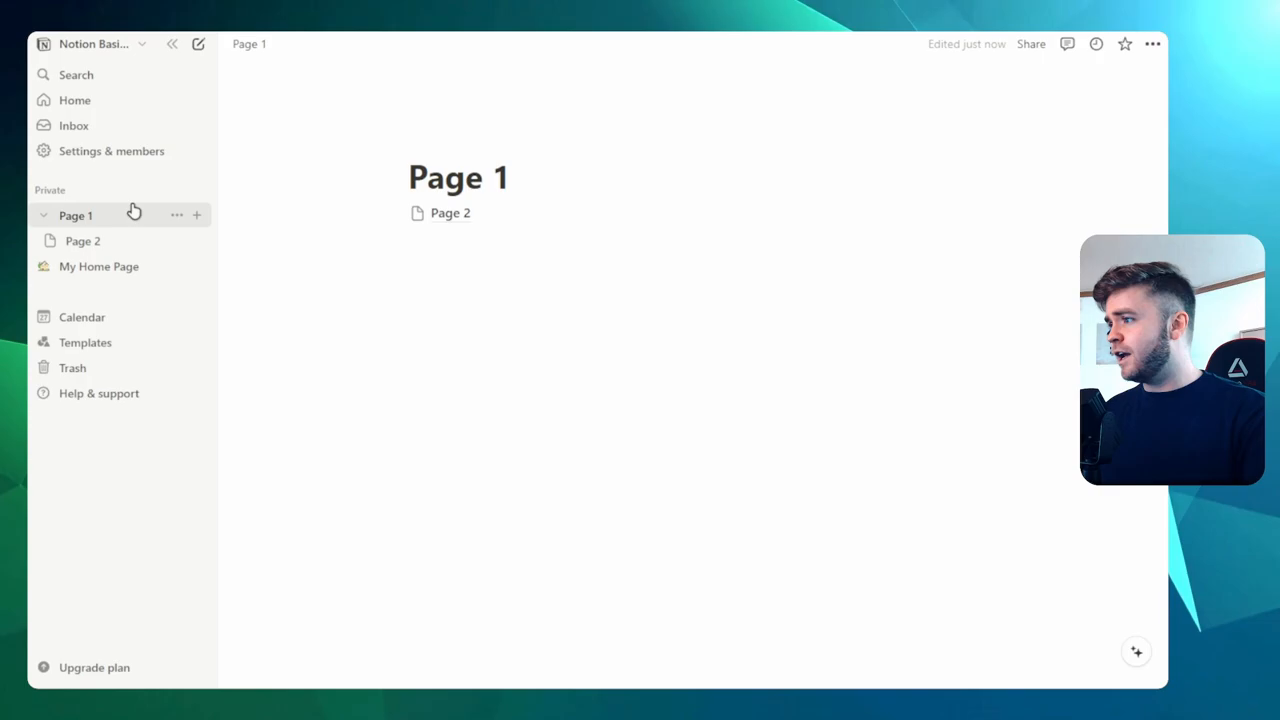
pyautogui.click(43, 215)
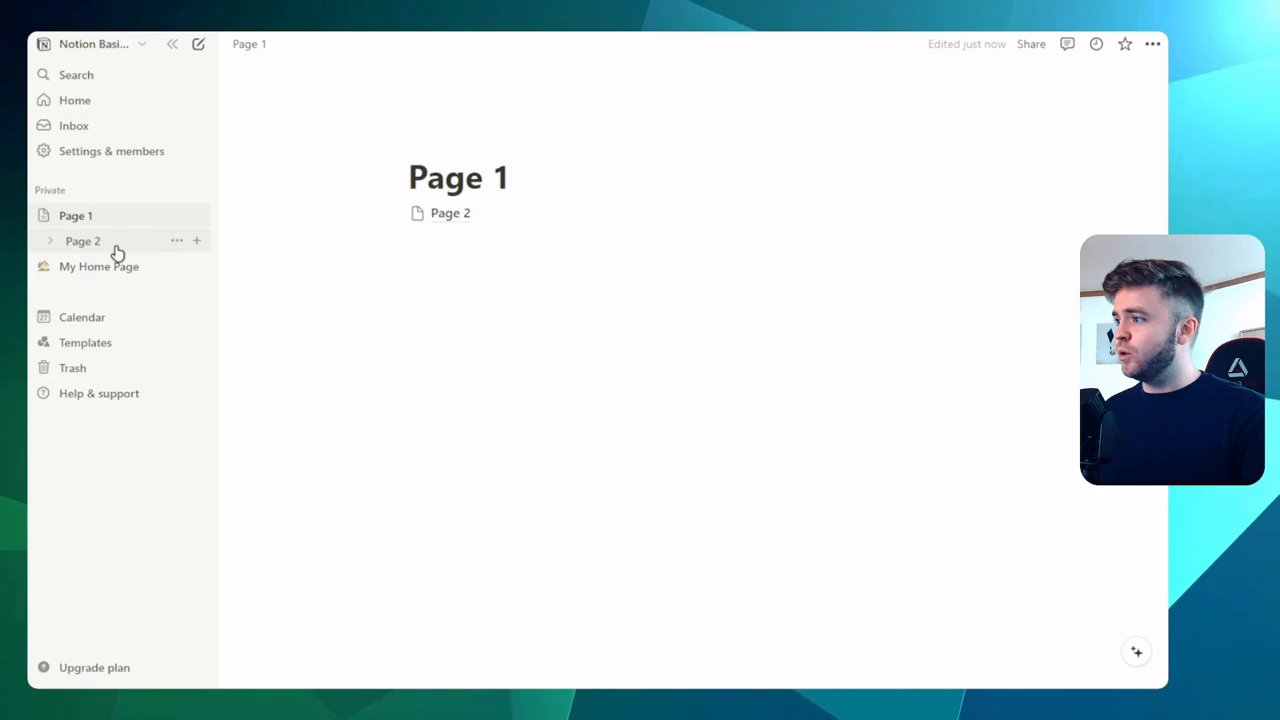
pyautogui.click(82, 240)
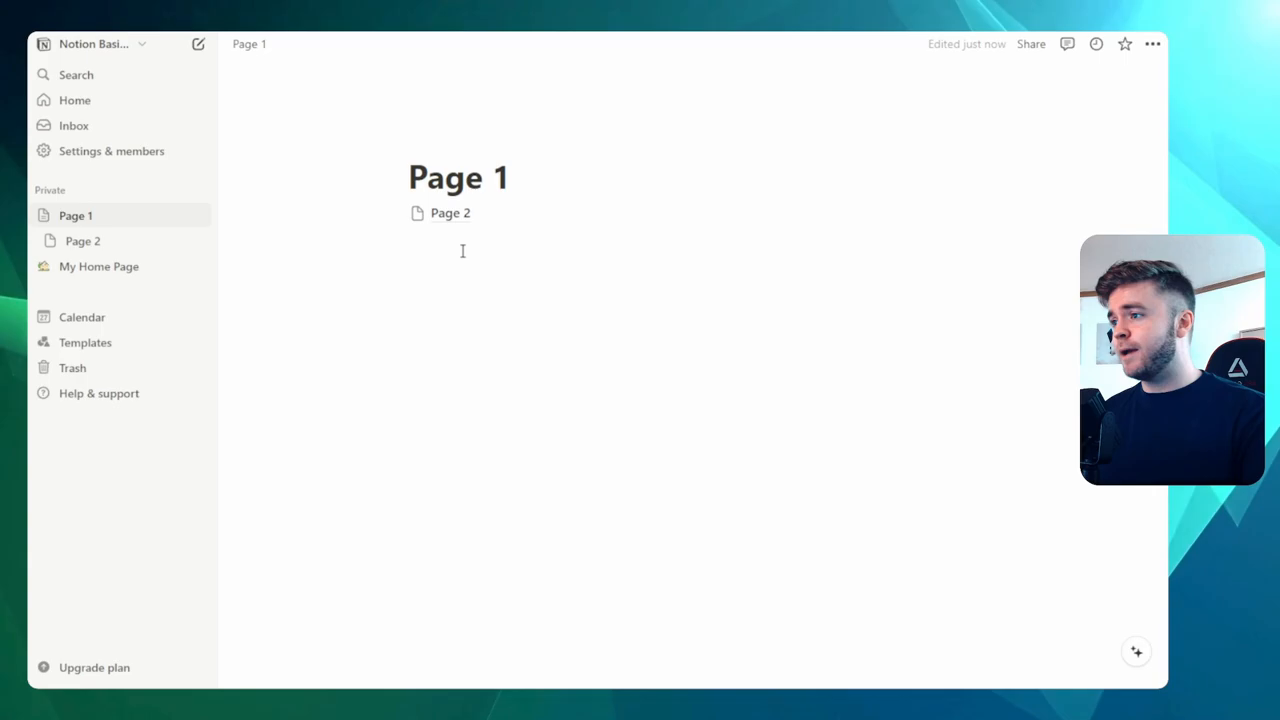
# Step: Insert a Page block below the Page 2 link using /page and title it 'Page 3'
pyautogui.click(460, 240)
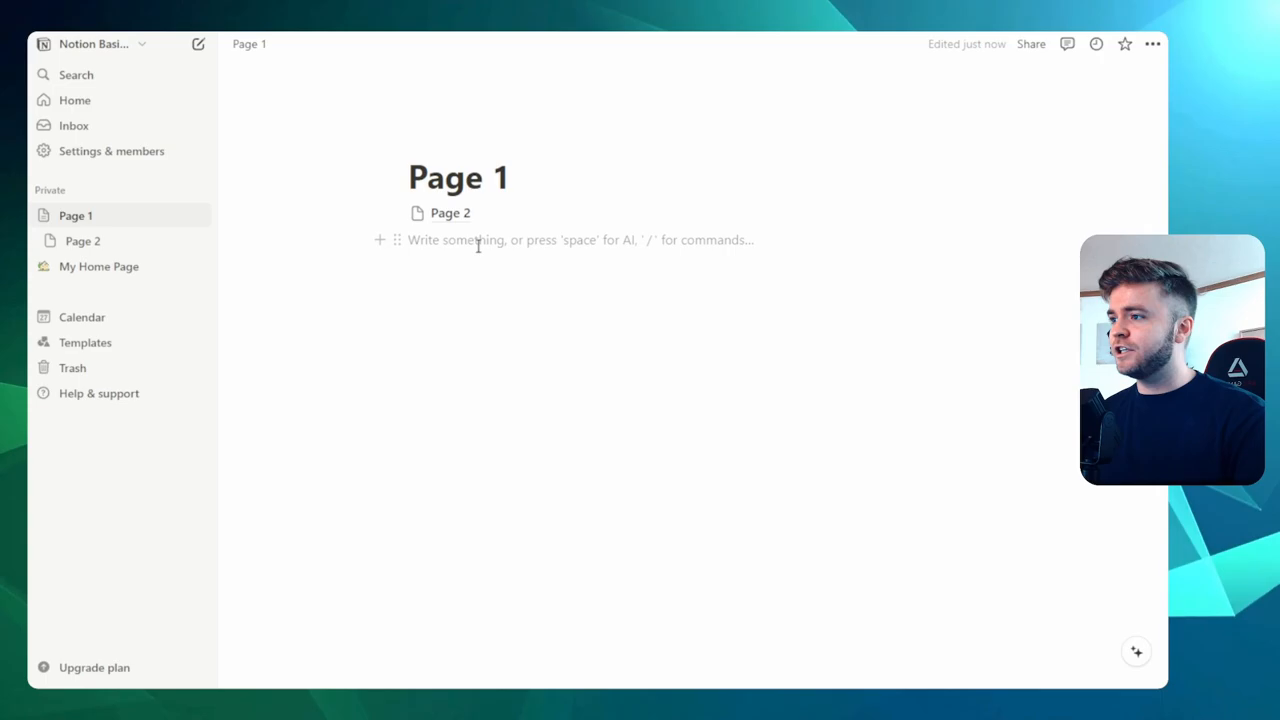
pyautogui.write('/')
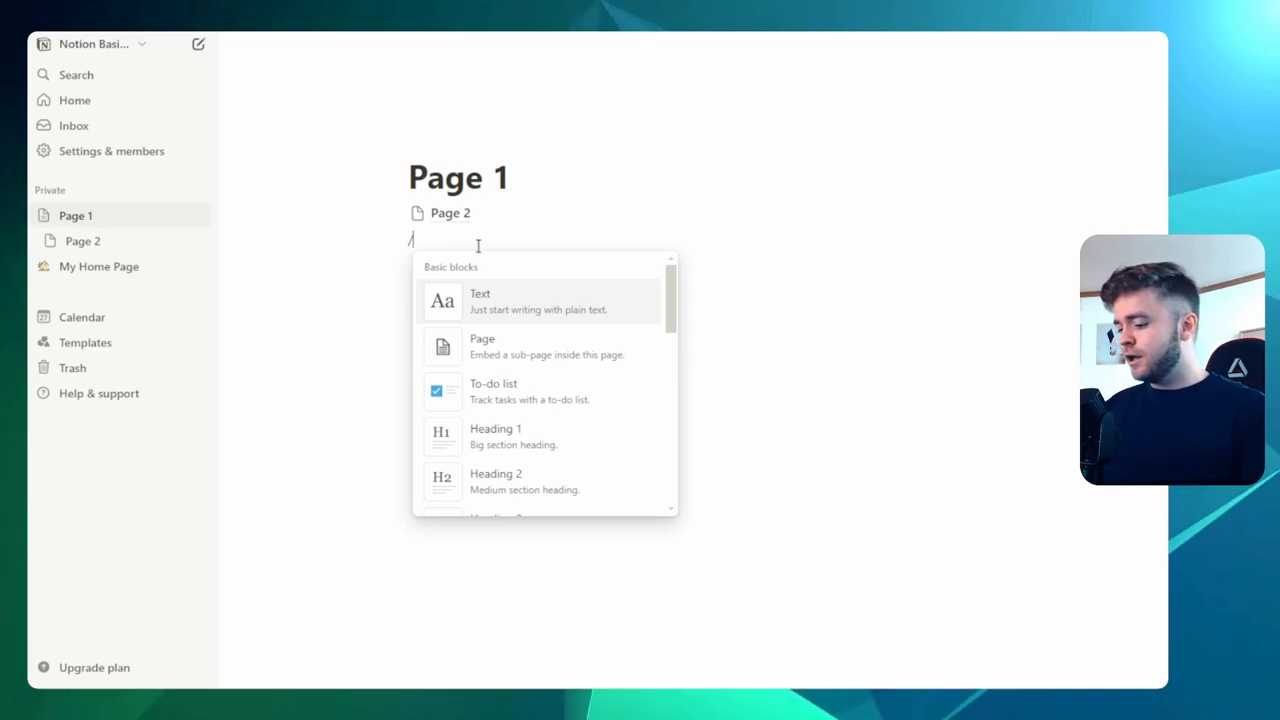
pyautogui.write('page')
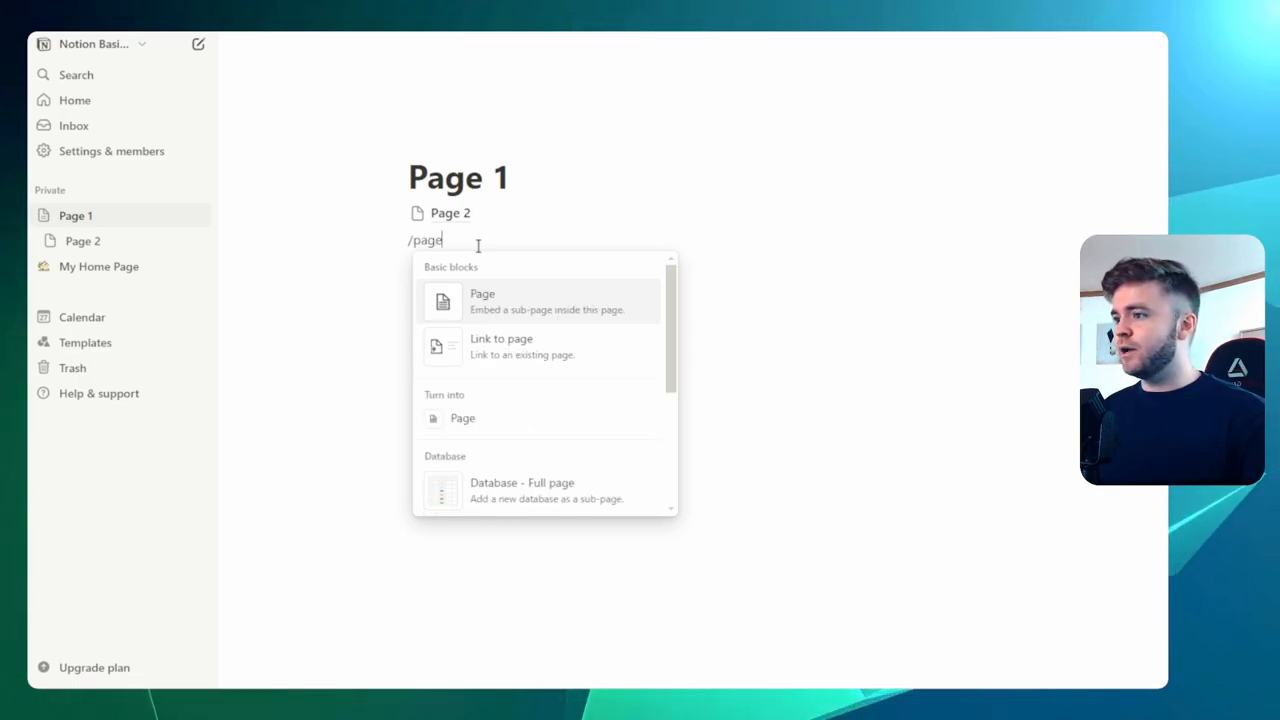
pyautogui.click(482, 301)
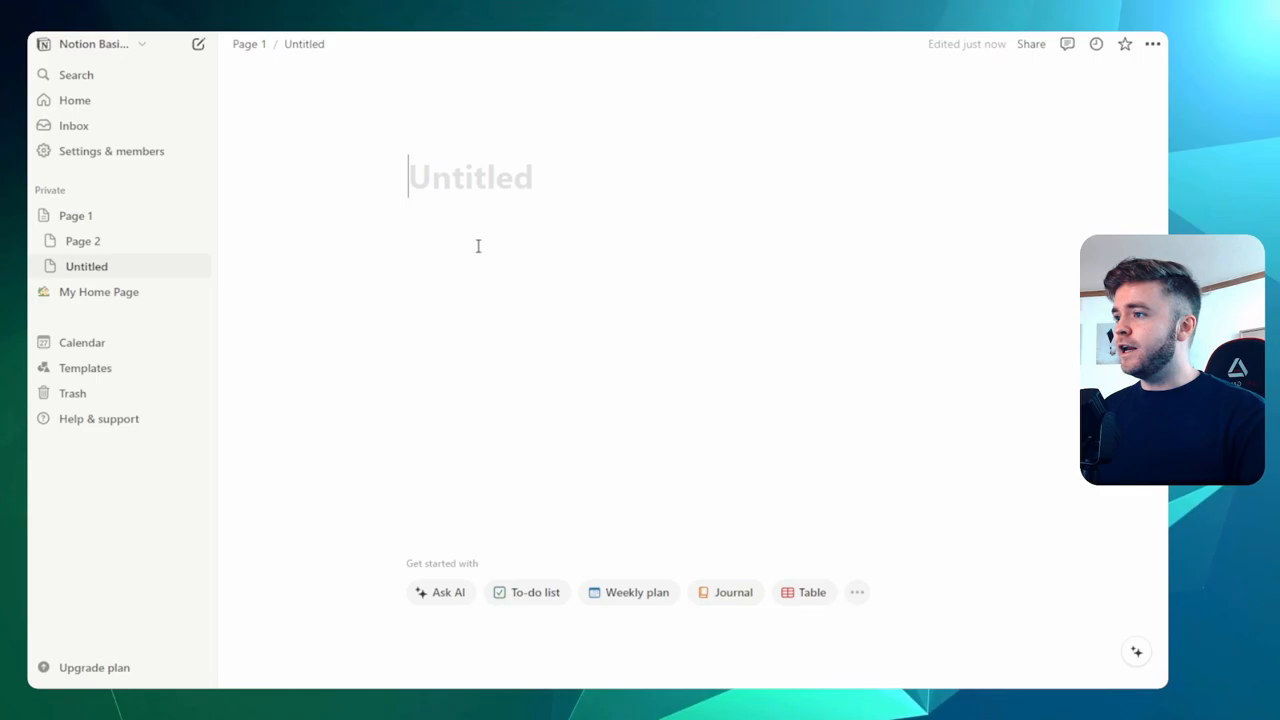
pyautogui.write('Page')
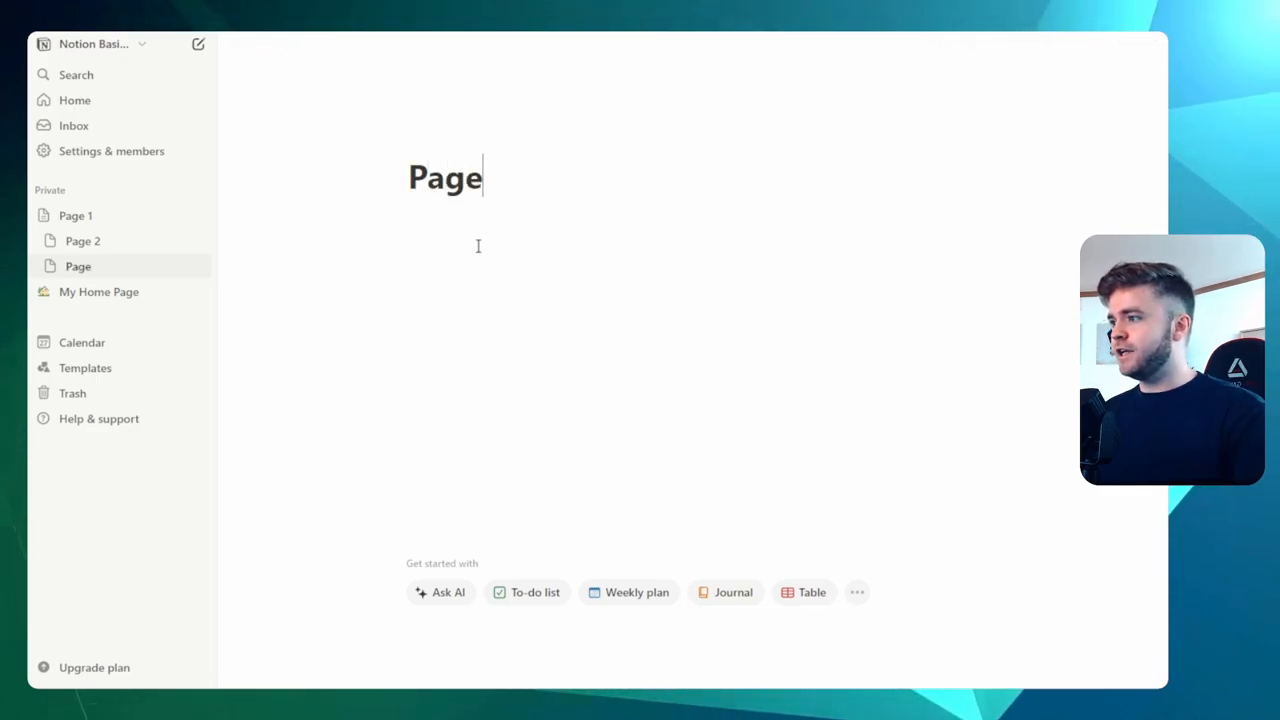
pyautogui.write('3')
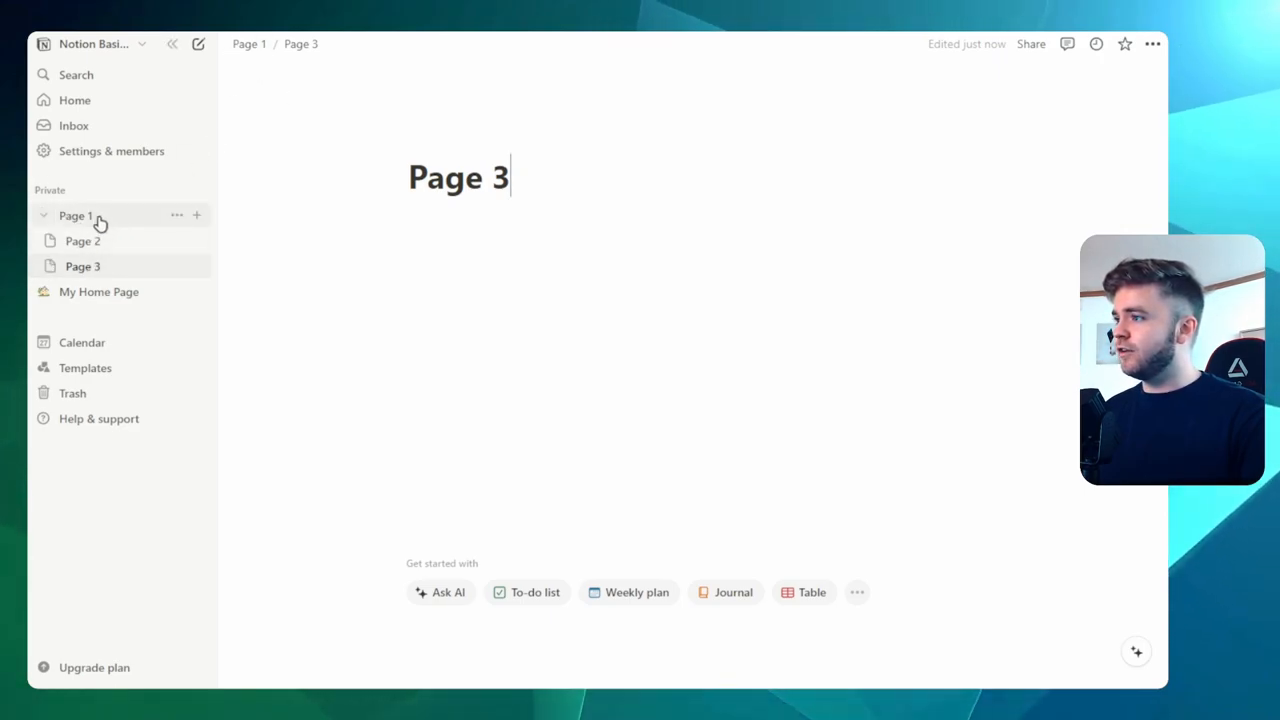
# Step: Add a page named Page 3 inside Page 2 and expand the sidebar to show the three-level nesting
pyautogui.click(76, 215)
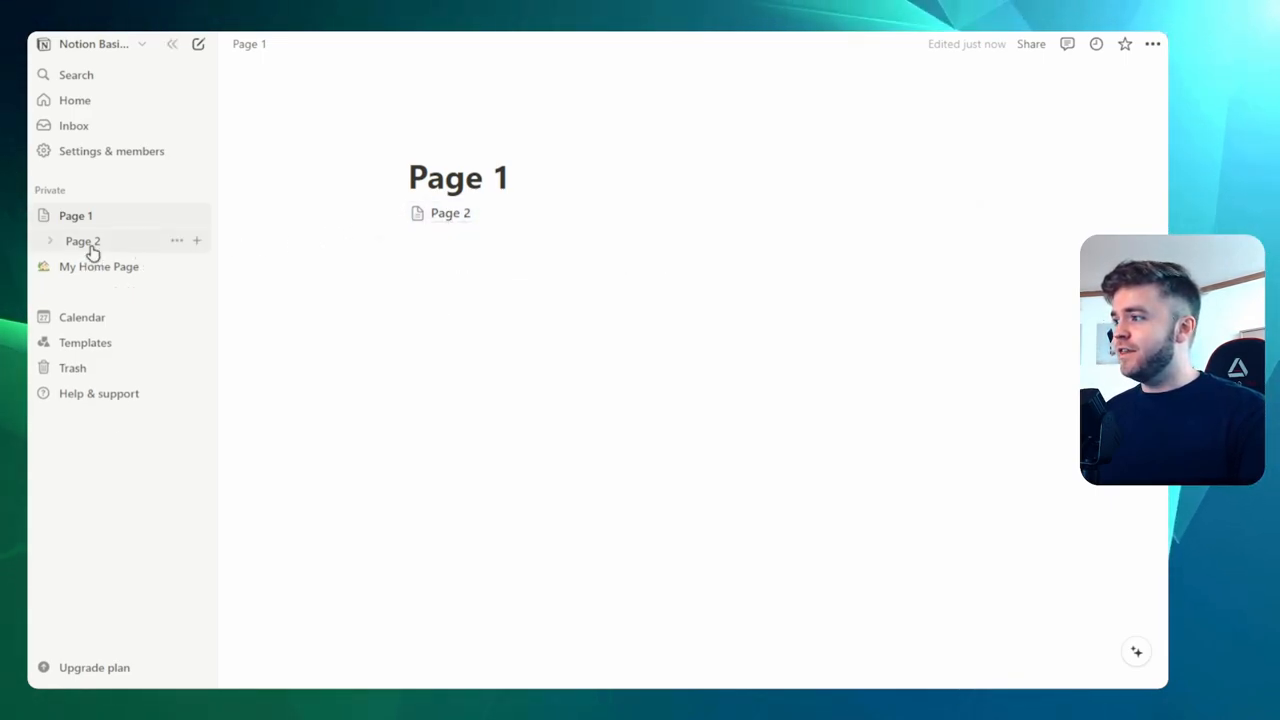
pyautogui.click(197, 240)
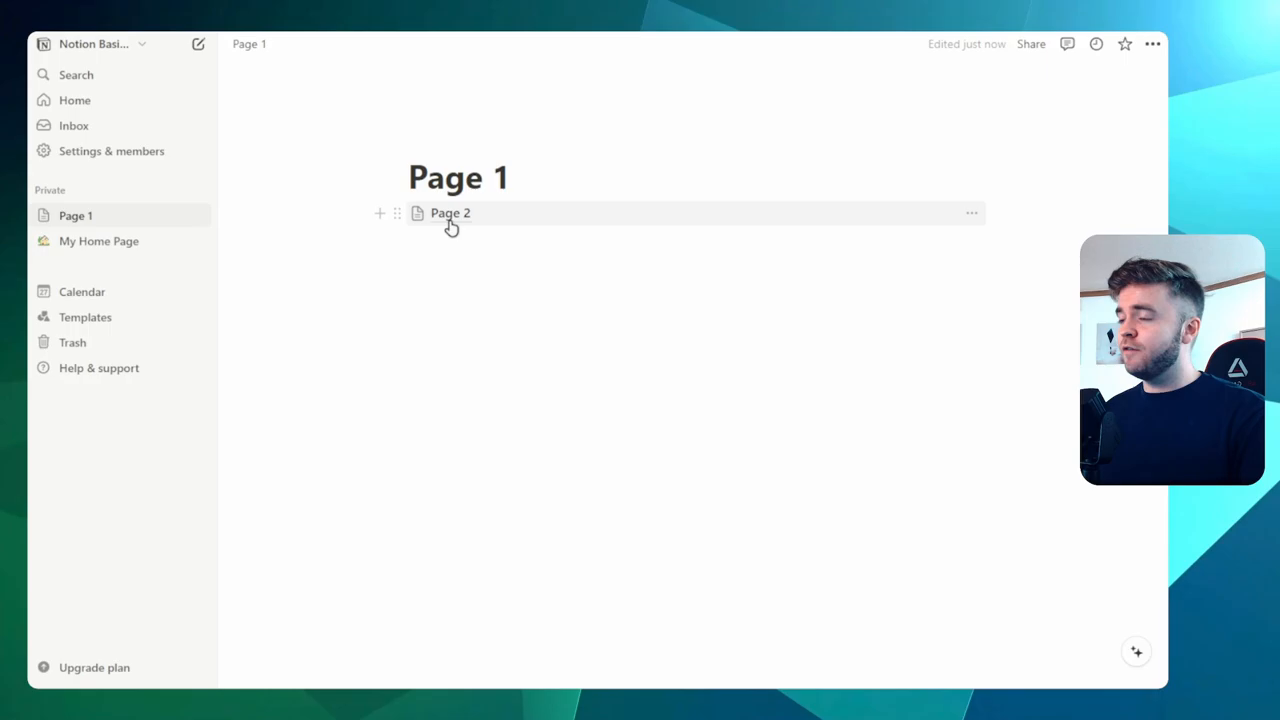
pyautogui.click(450, 213)
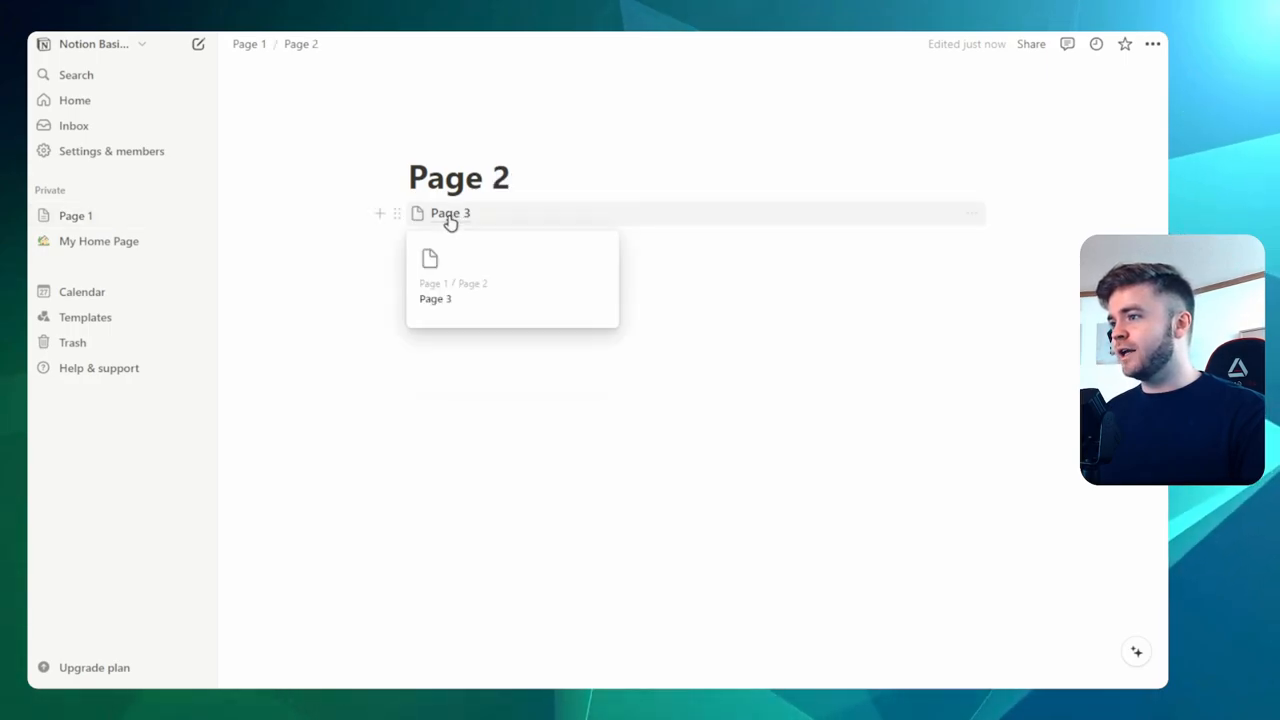
pyautogui.moveTo(407, 215)
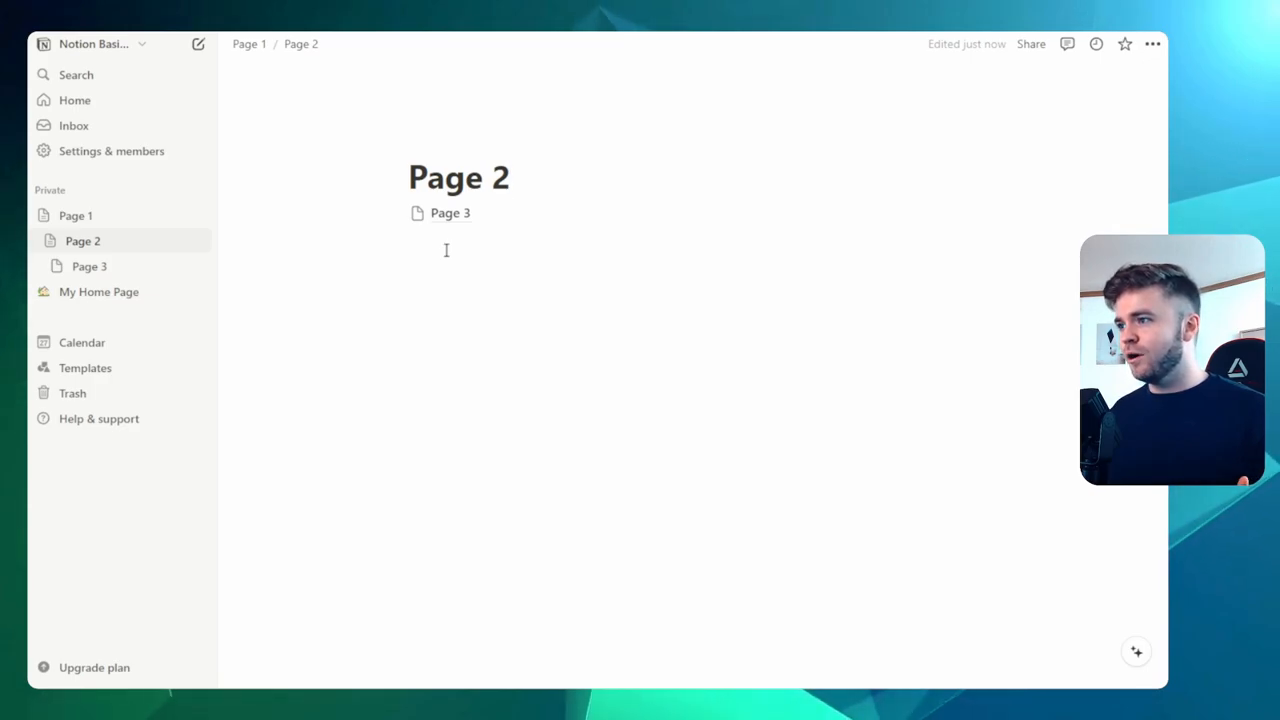
# Step: Delete the practice pages Page 1 through Page 3 and return to My Home Page
pyautogui.click(510, 177)
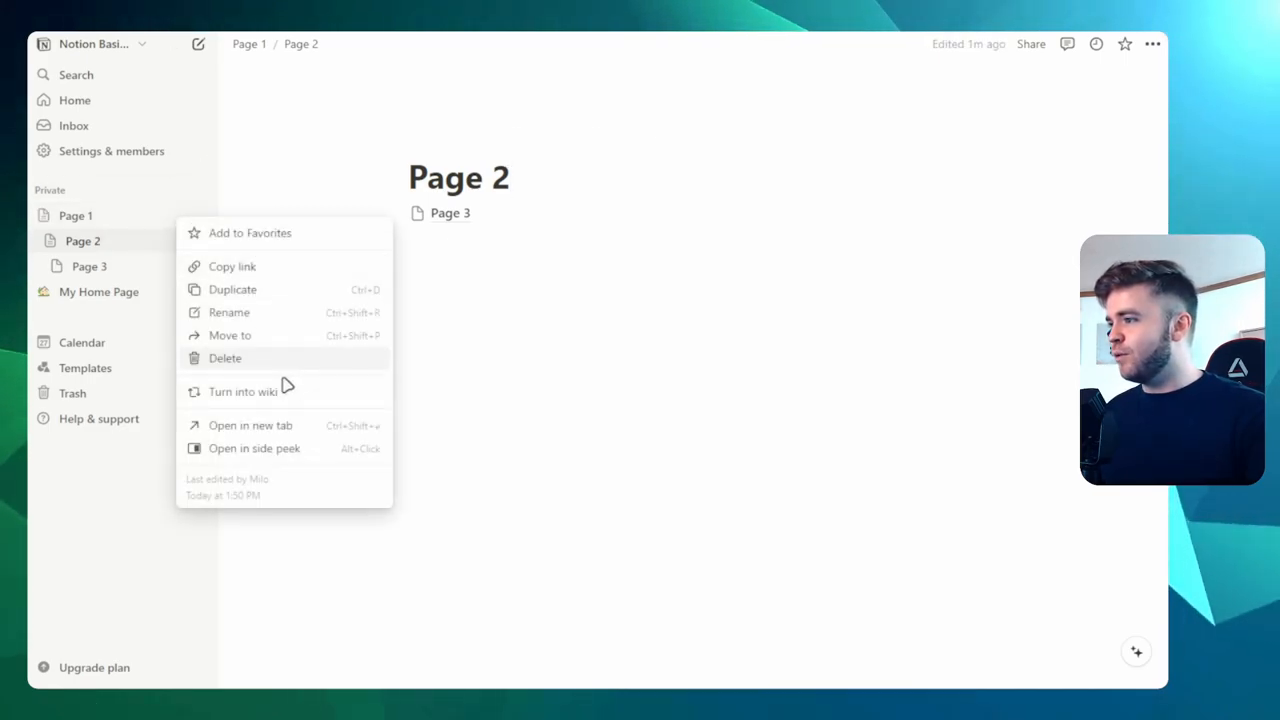
pyautogui.click(225, 358)
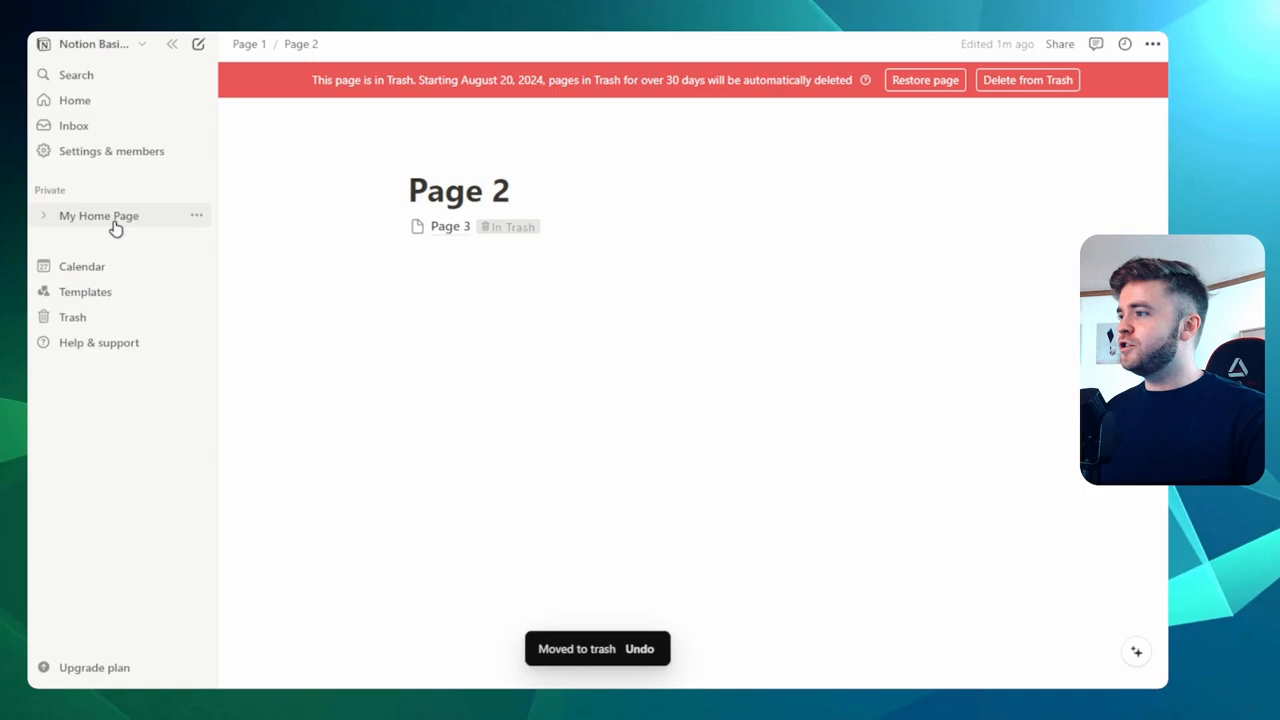
pyautogui.click(98, 215)
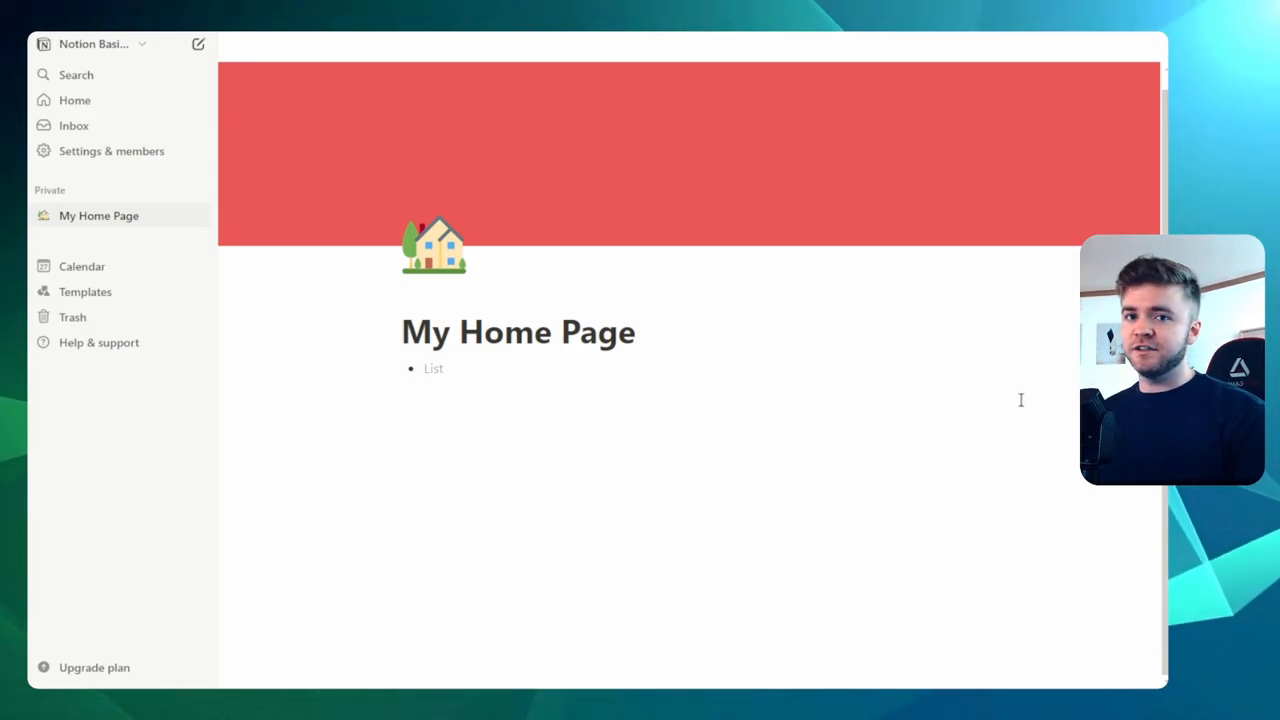
# Step: Write the bullets To Do List, Recipe Ideas, Travel Plans and Personal Calendar
pyautogui.click(433, 368)
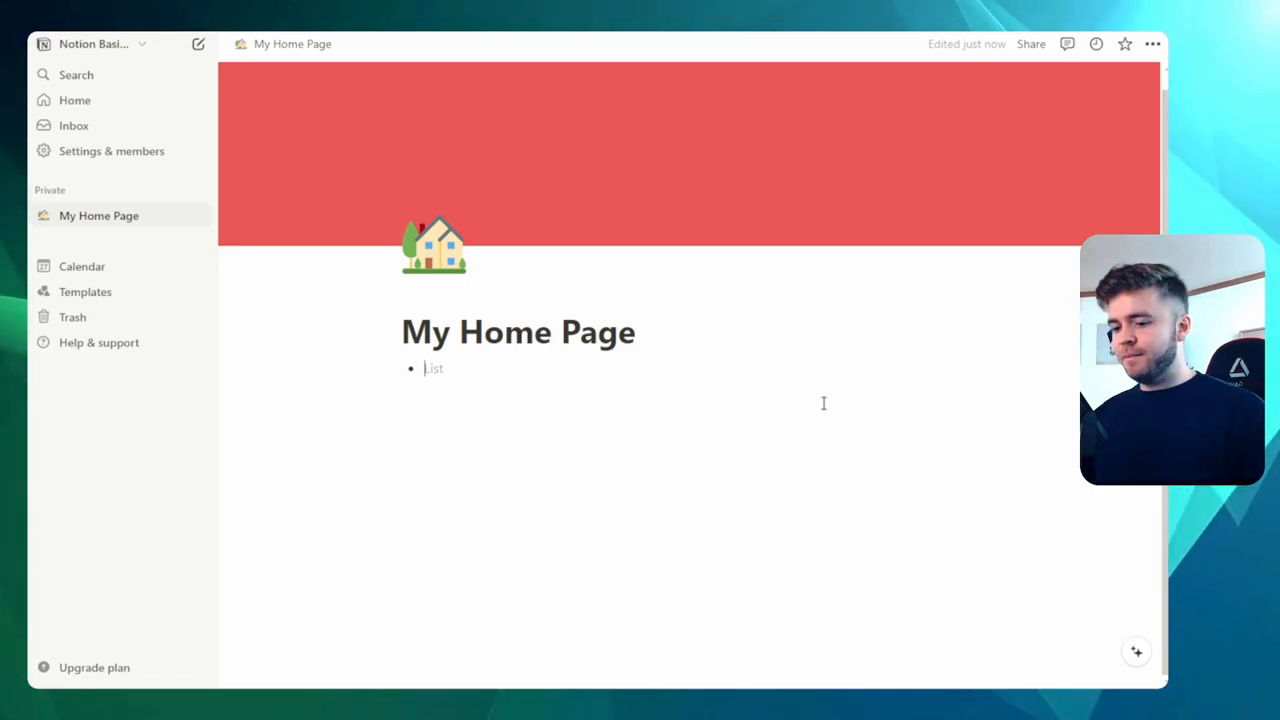
pyautogui.write('To')
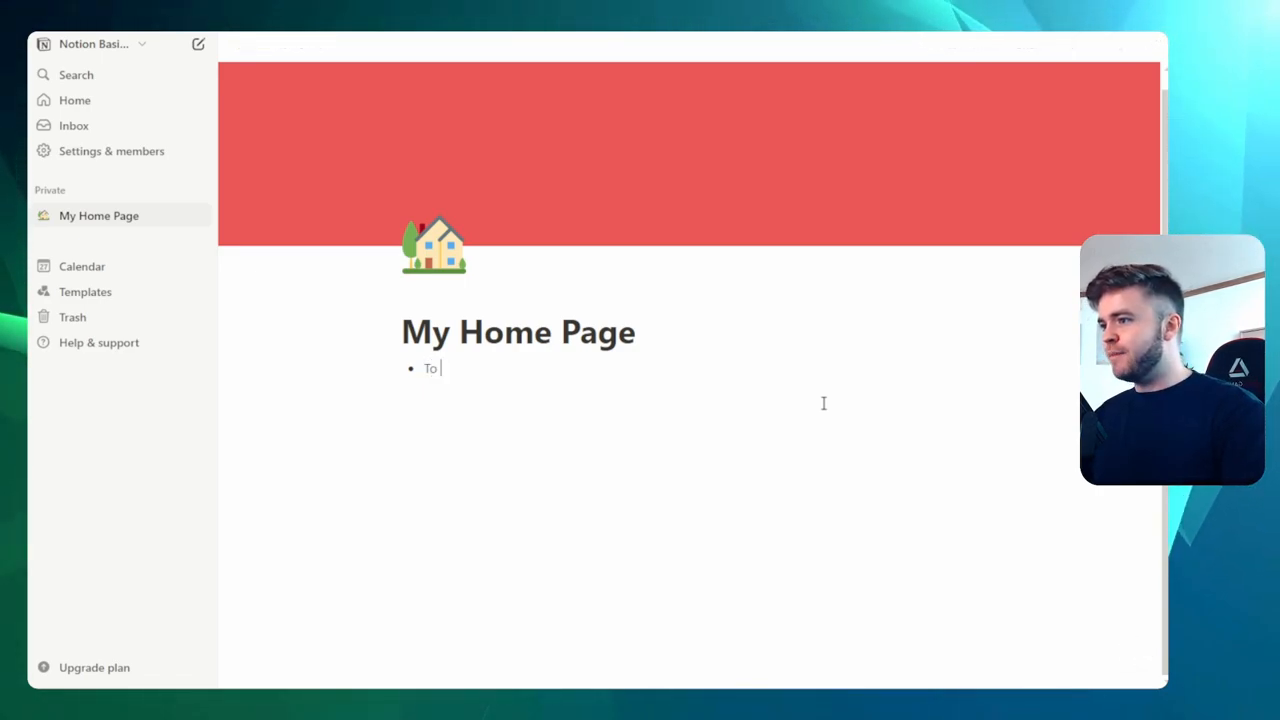
pyautogui.write('Do List')
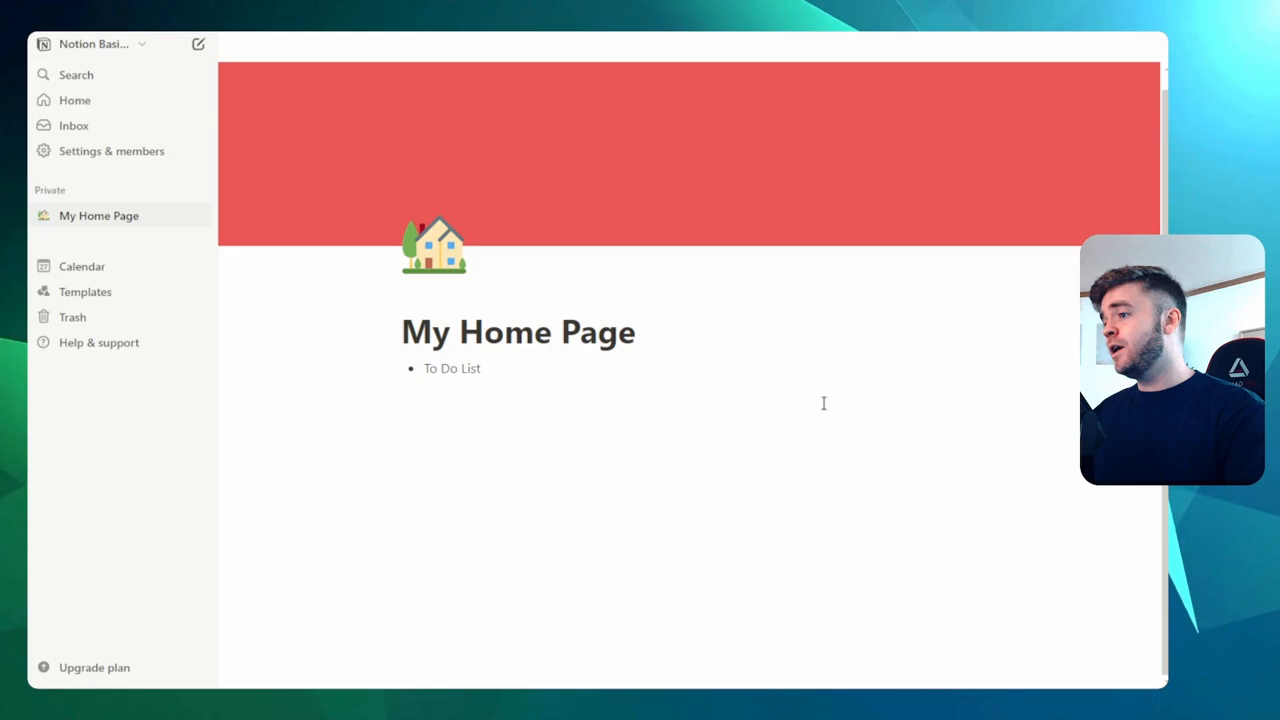
pyautogui.write('Red')
pyautogui.write('Tr')
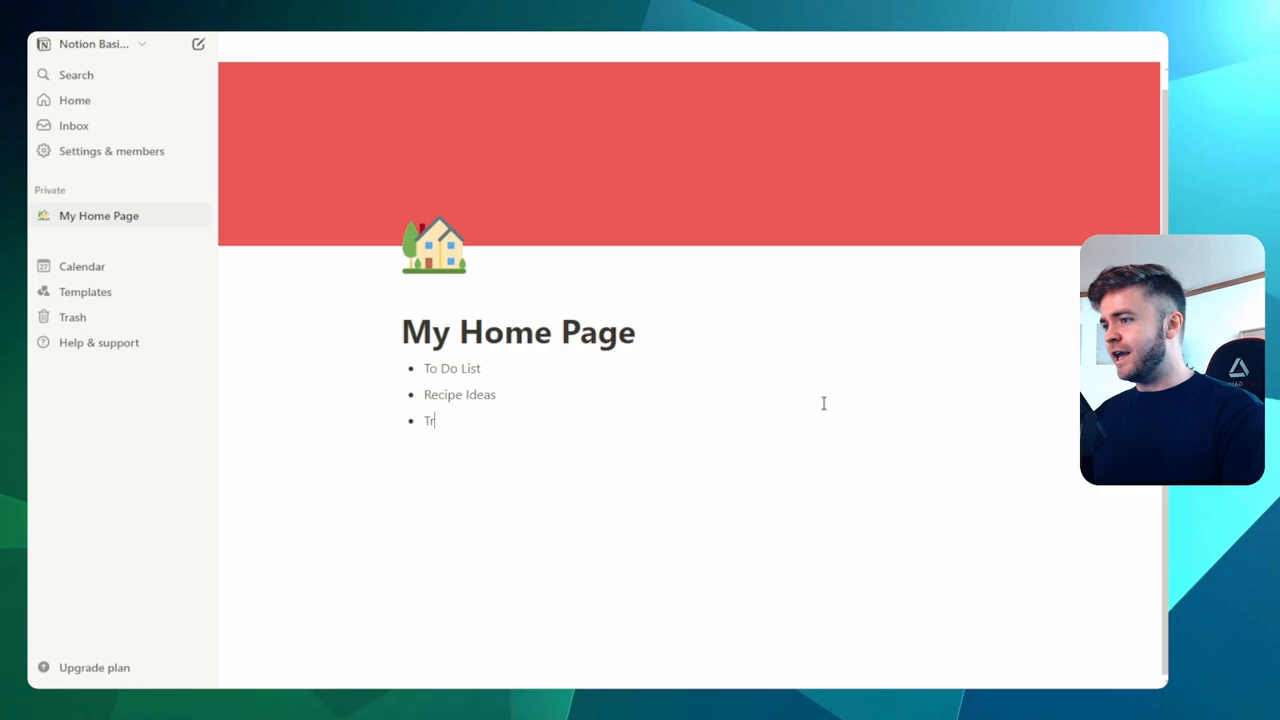
pyautogui.write('avel Plans')
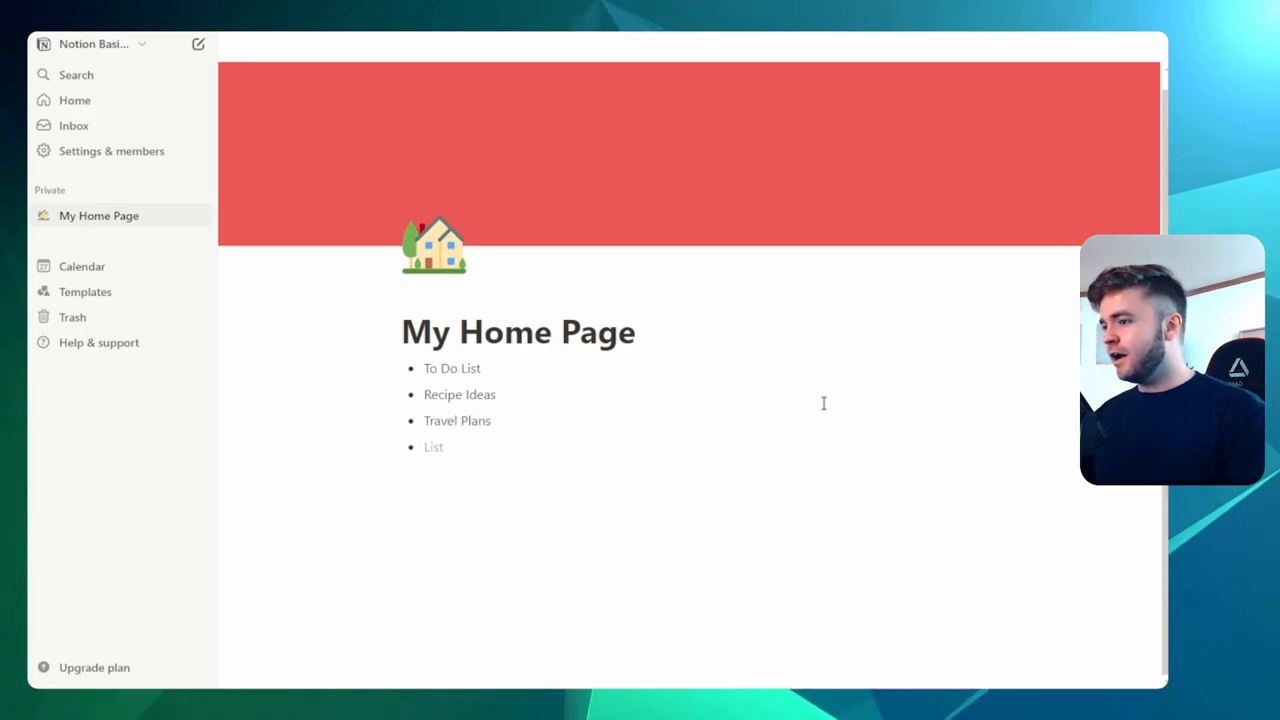
pyautogui.write('Personal')
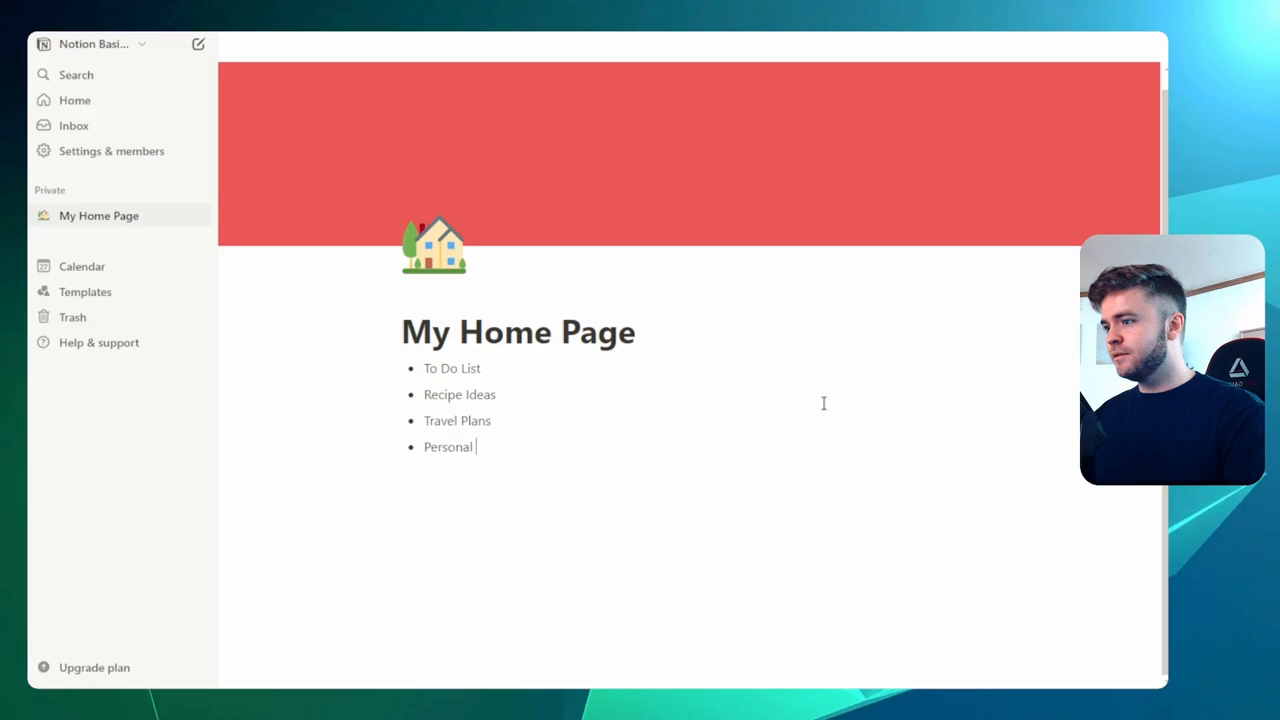
pyautogui.write('Calendar')
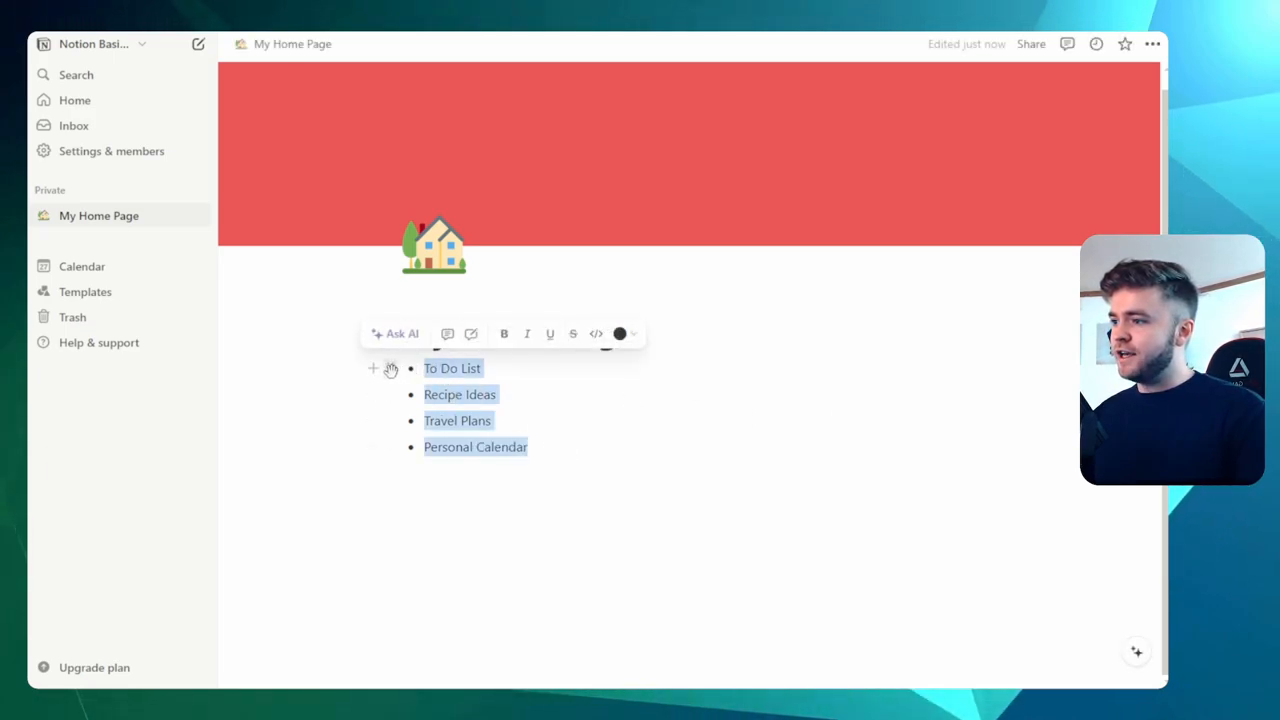
# Step: Turn the four bullets into pages and go into the To Do List page
pyautogui.click(390, 373)
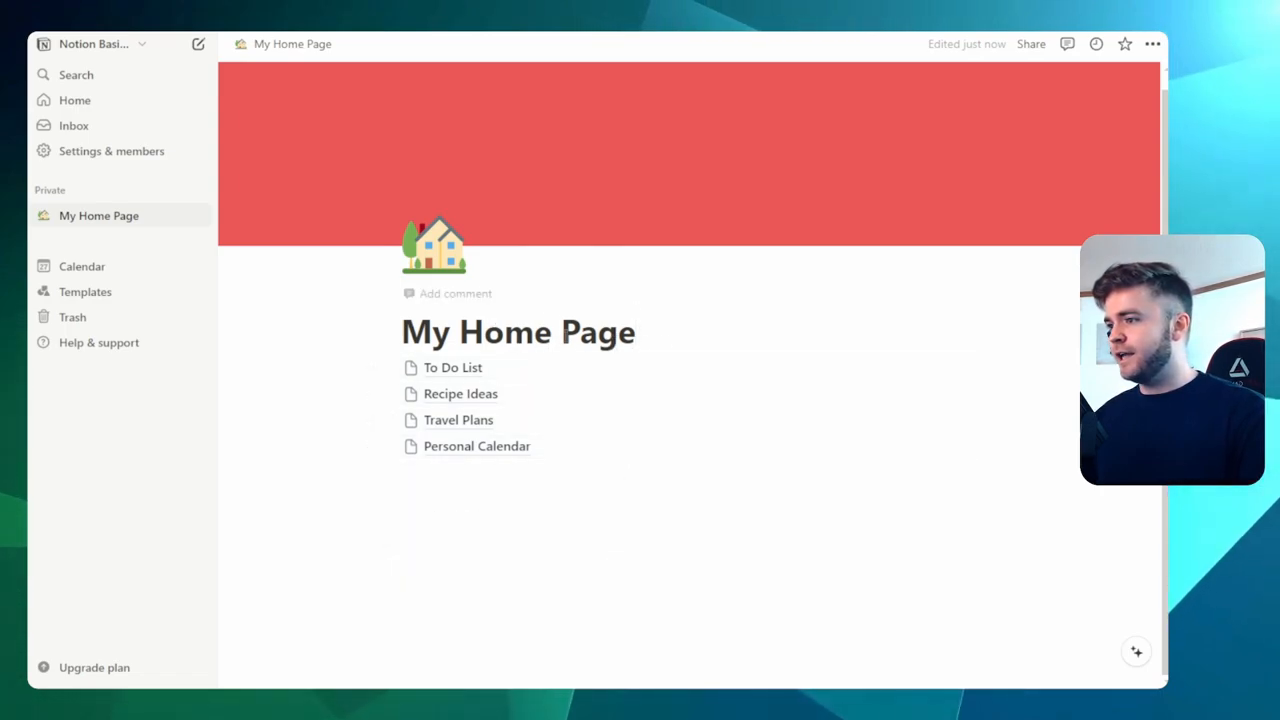
pyautogui.moveTo(445, 367)
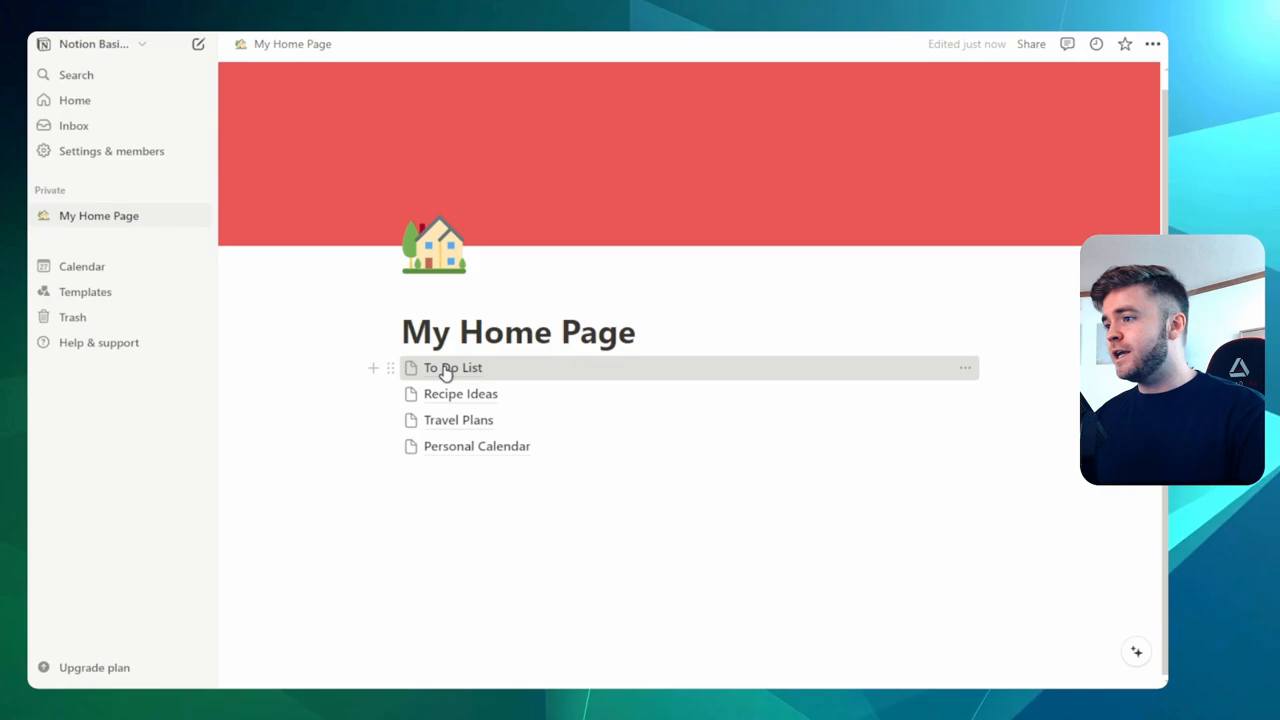
pyautogui.click(453, 367)
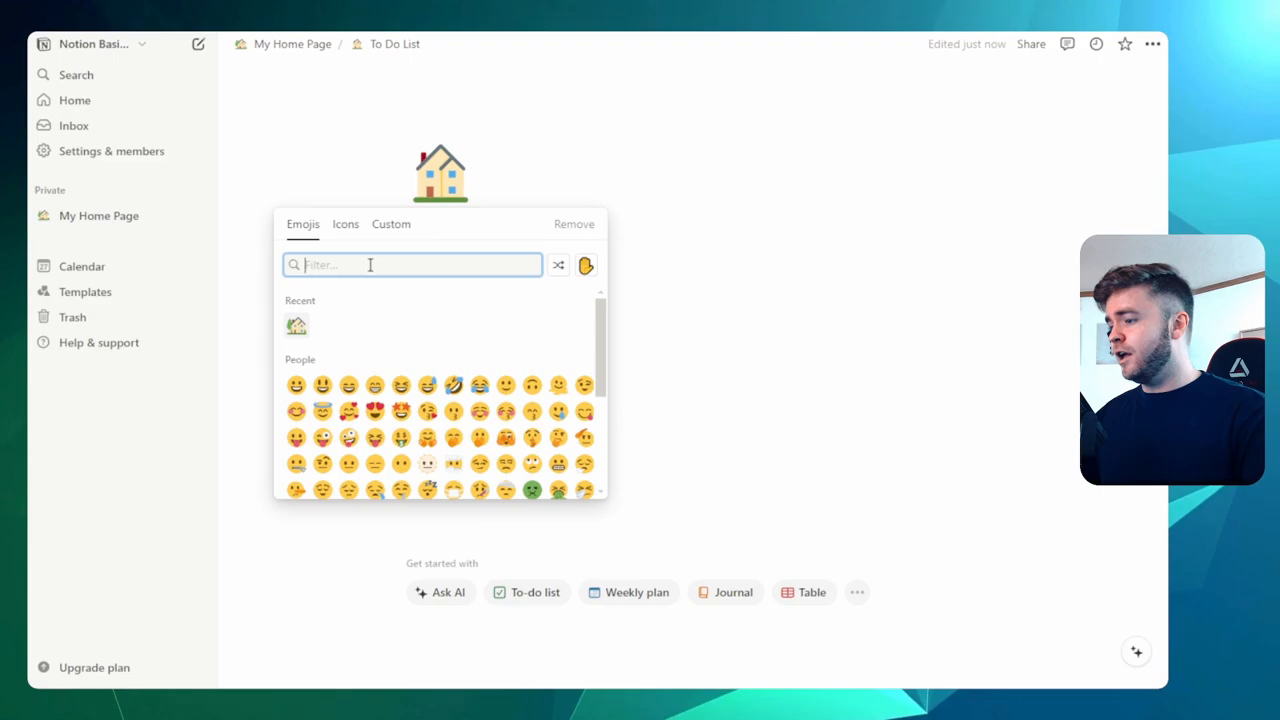
# Step: Set a pushpin emoji (searched 'pin') as the To Do List page icon
pyautogui.write('pin')
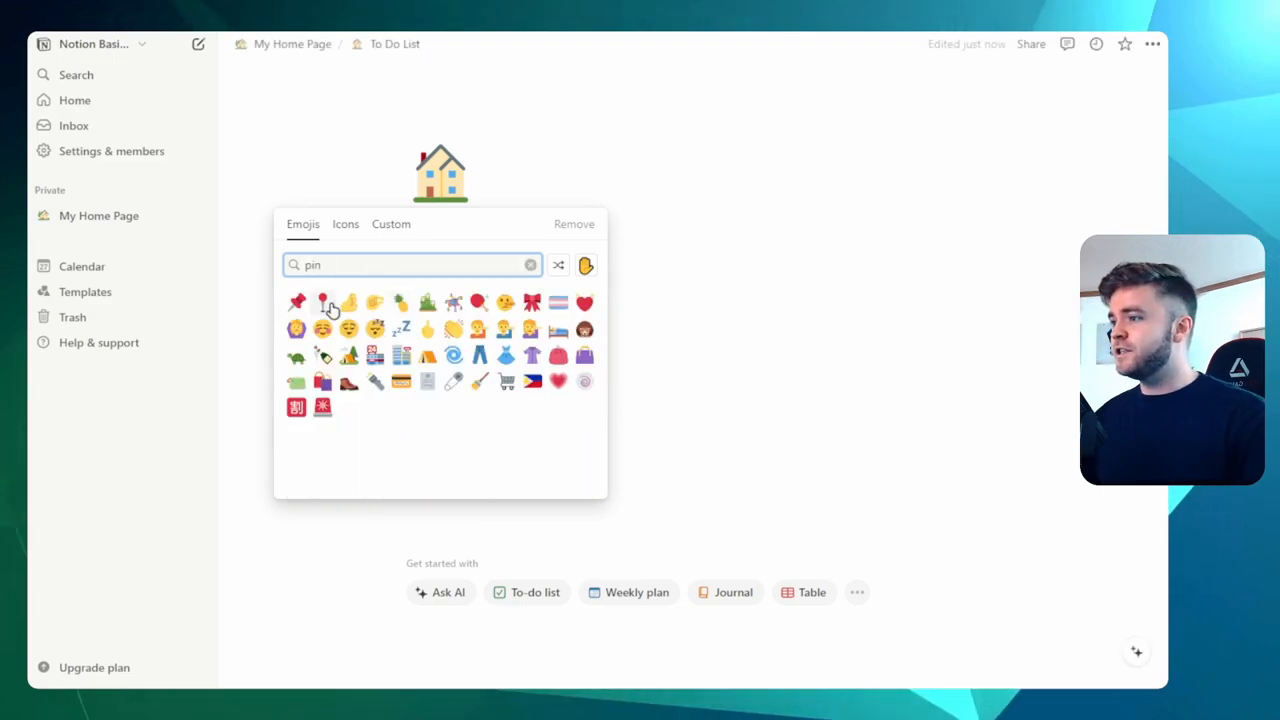
pyautogui.click(296, 303)
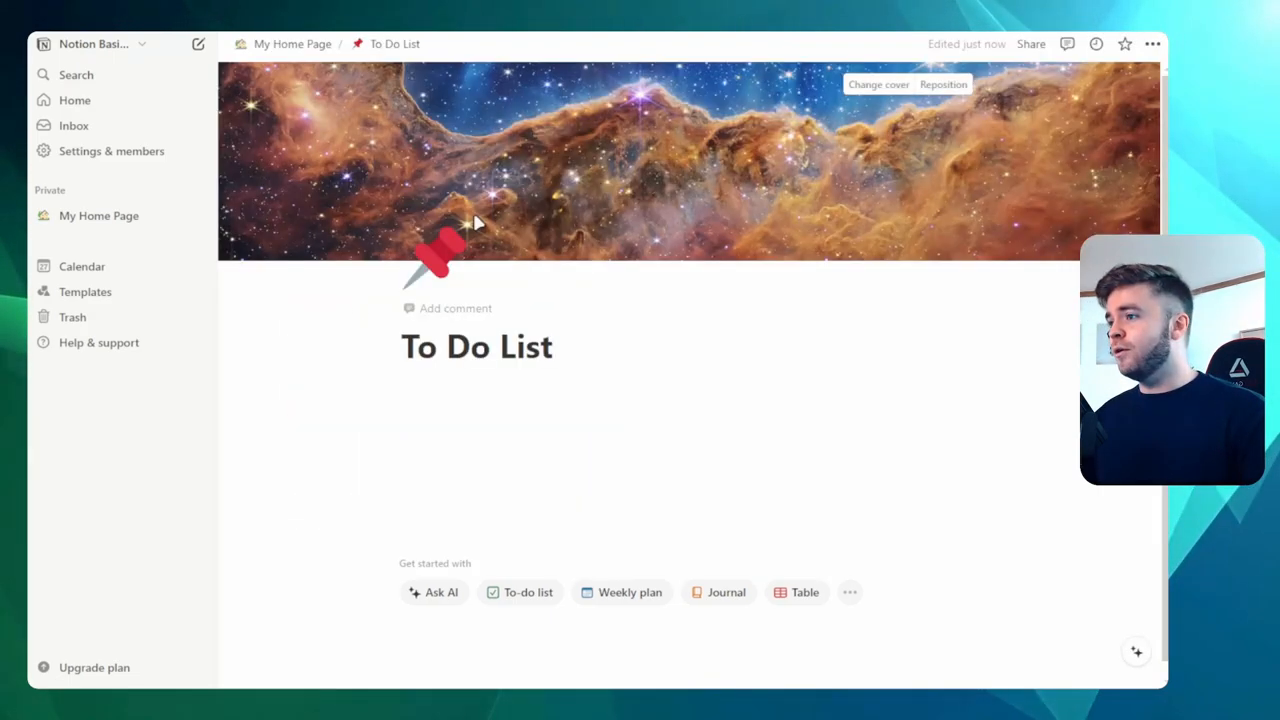
# Step: Add an Unsplash cover photo found with 'to do' and bring up the page options menu
pyautogui.click(878, 84)
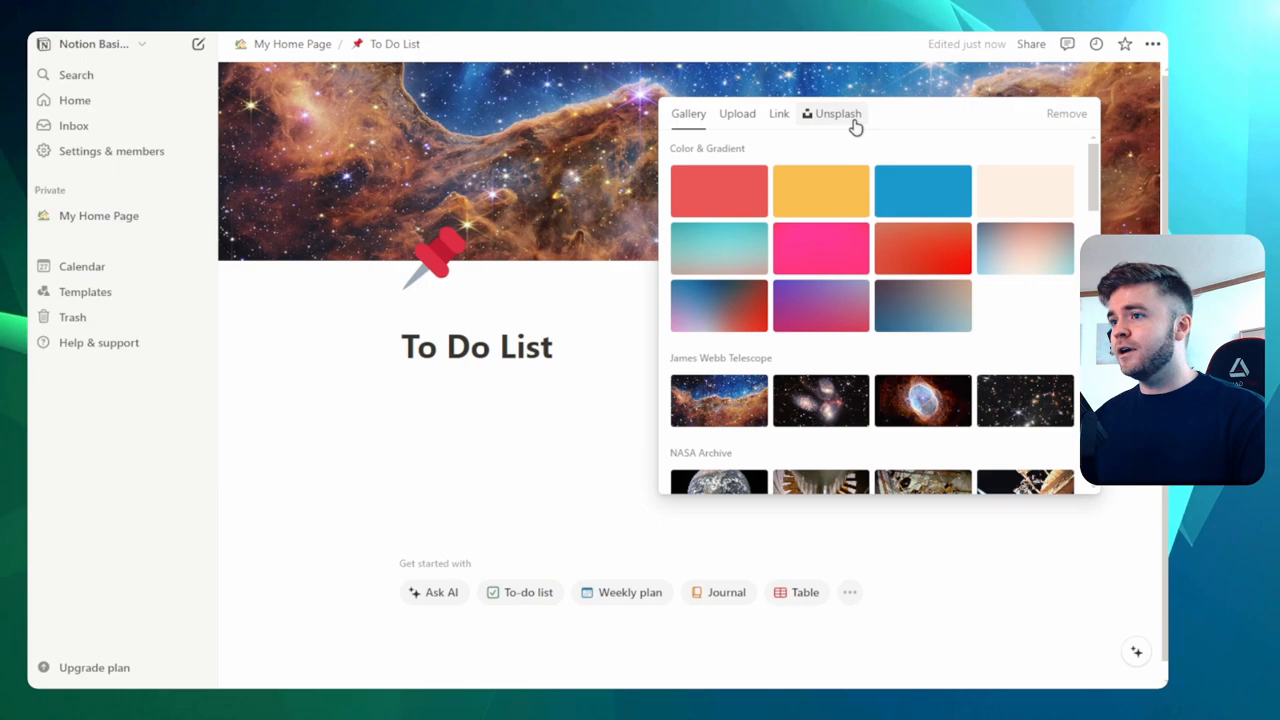
pyautogui.write('to do')
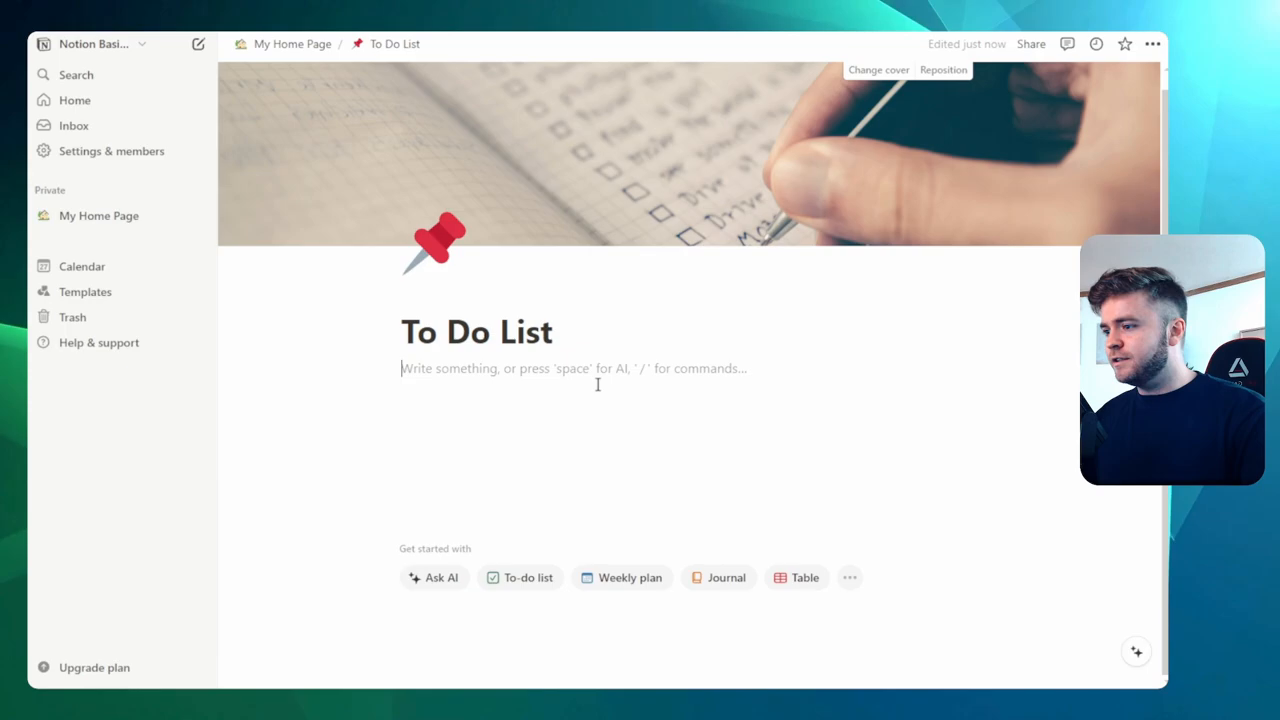
pyautogui.moveTo(1153, 43)
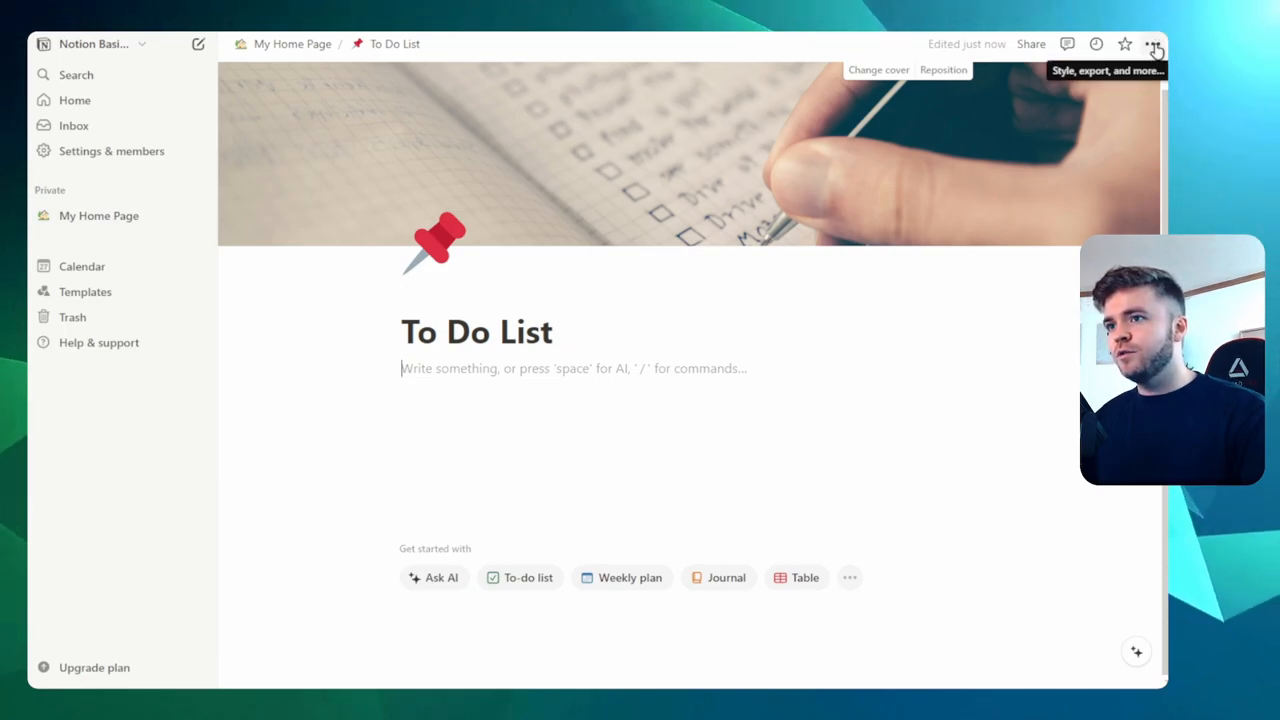
pyautogui.click(1154, 43)
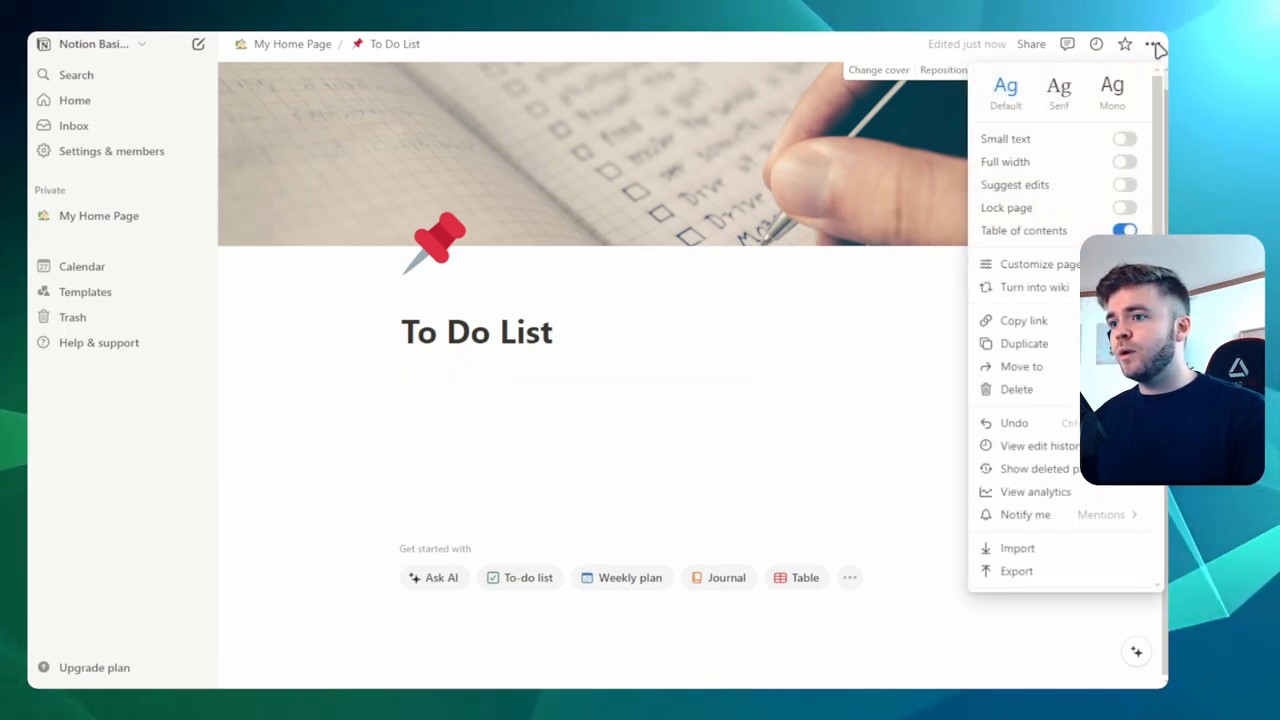
pyautogui.moveTo(1076, 158)
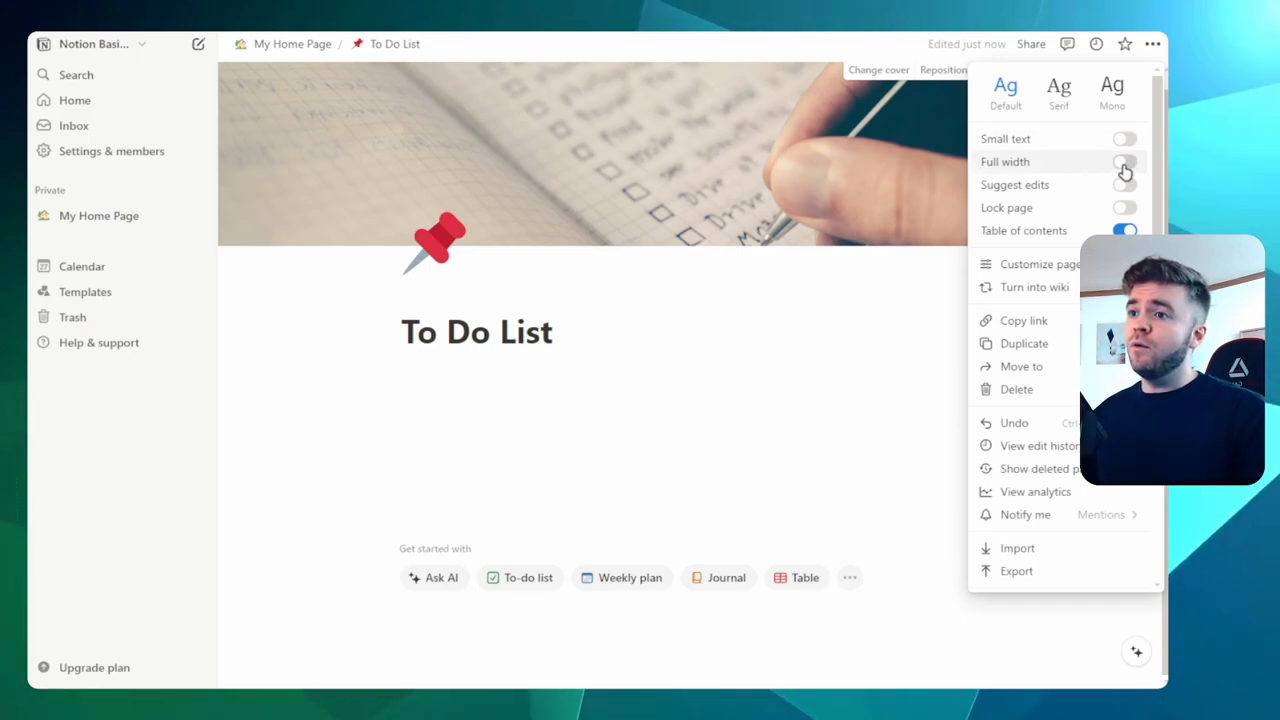
# Step: Toggle Full width on the To Do List page, leaving it full width
pyautogui.click(1124, 161)
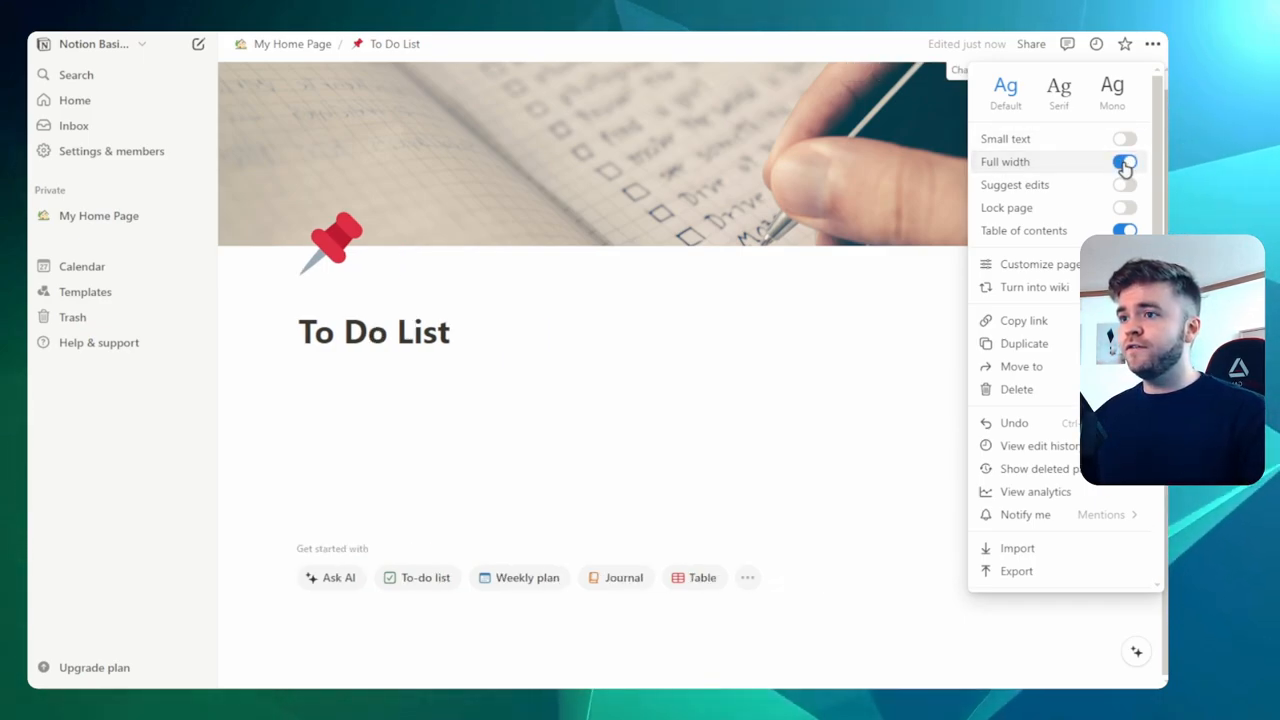
pyautogui.click(1124, 161)
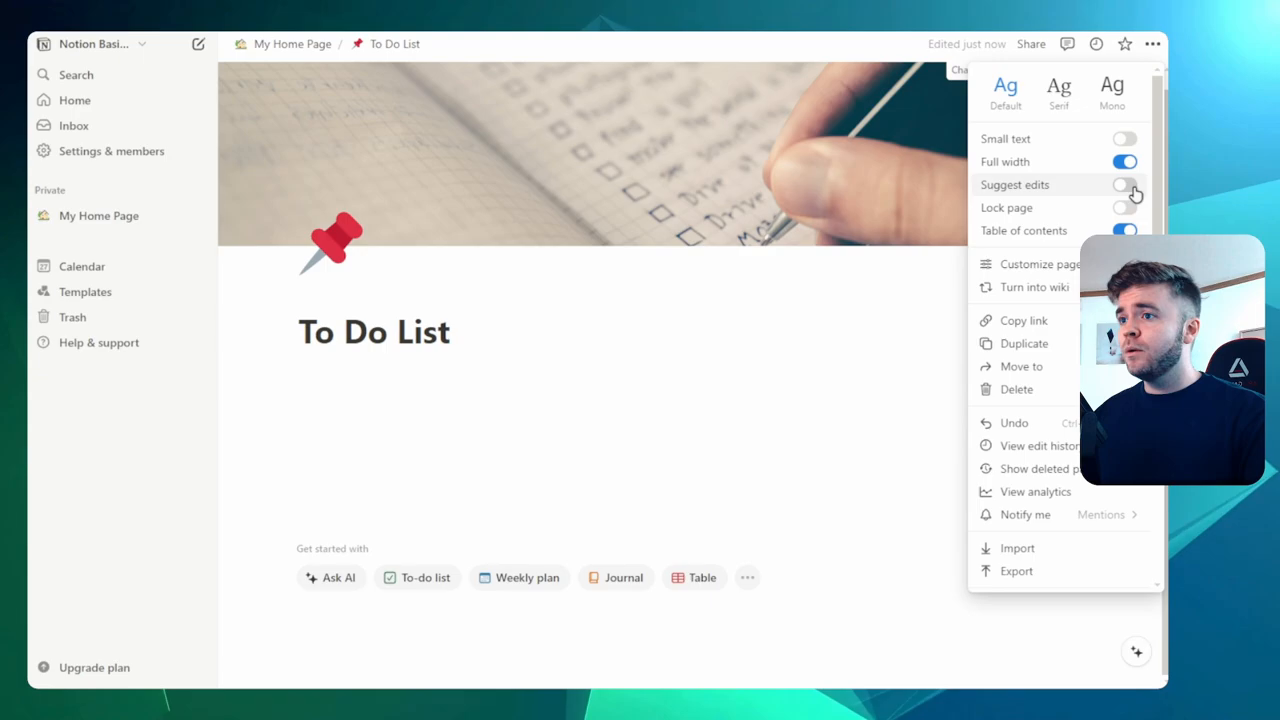
pyautogui.click(1124, 138)
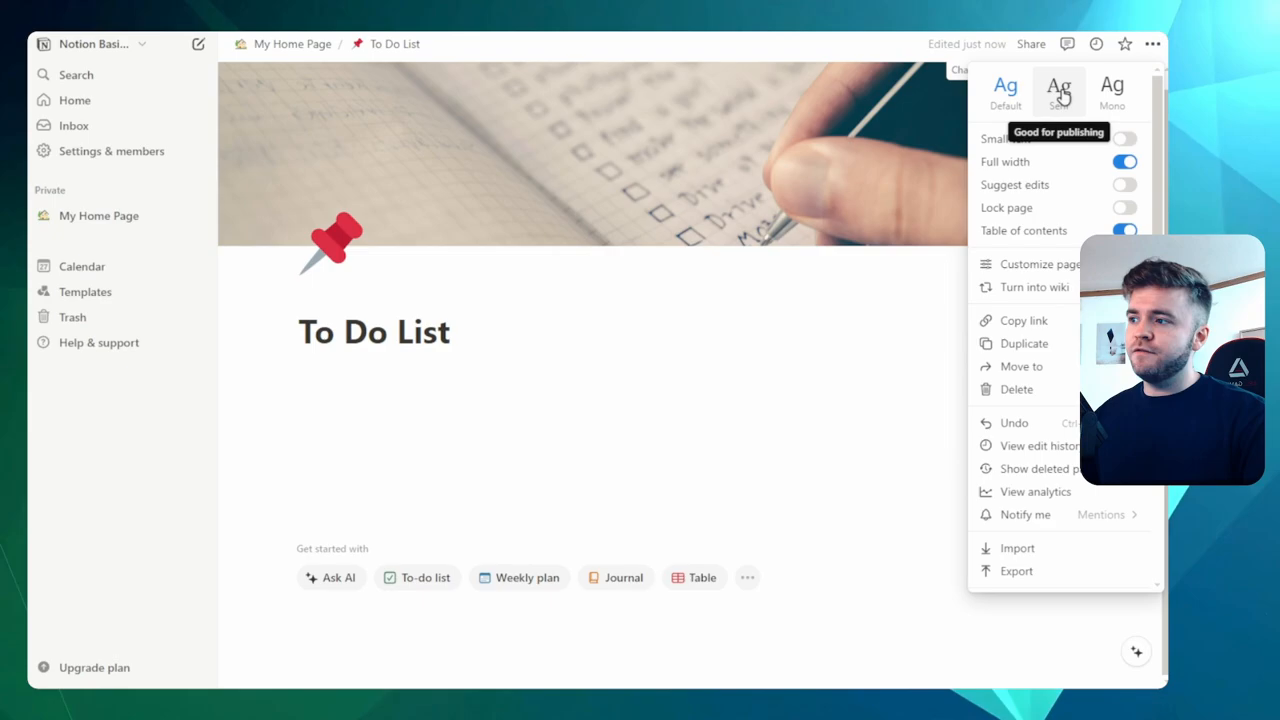
# Step: Try the Serif and Mono fonts, keep Default, and go to Customize page
pyautogui.click(1058, 90)
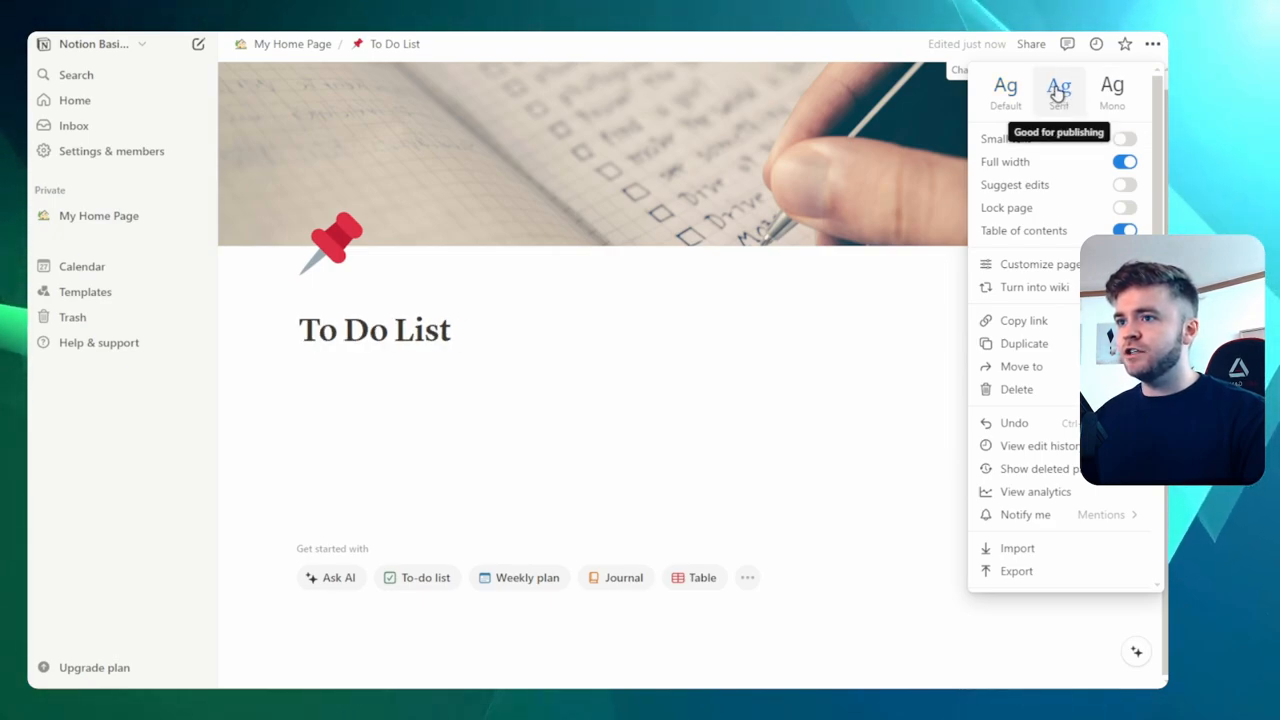
pyautogui.click(1112, 90)
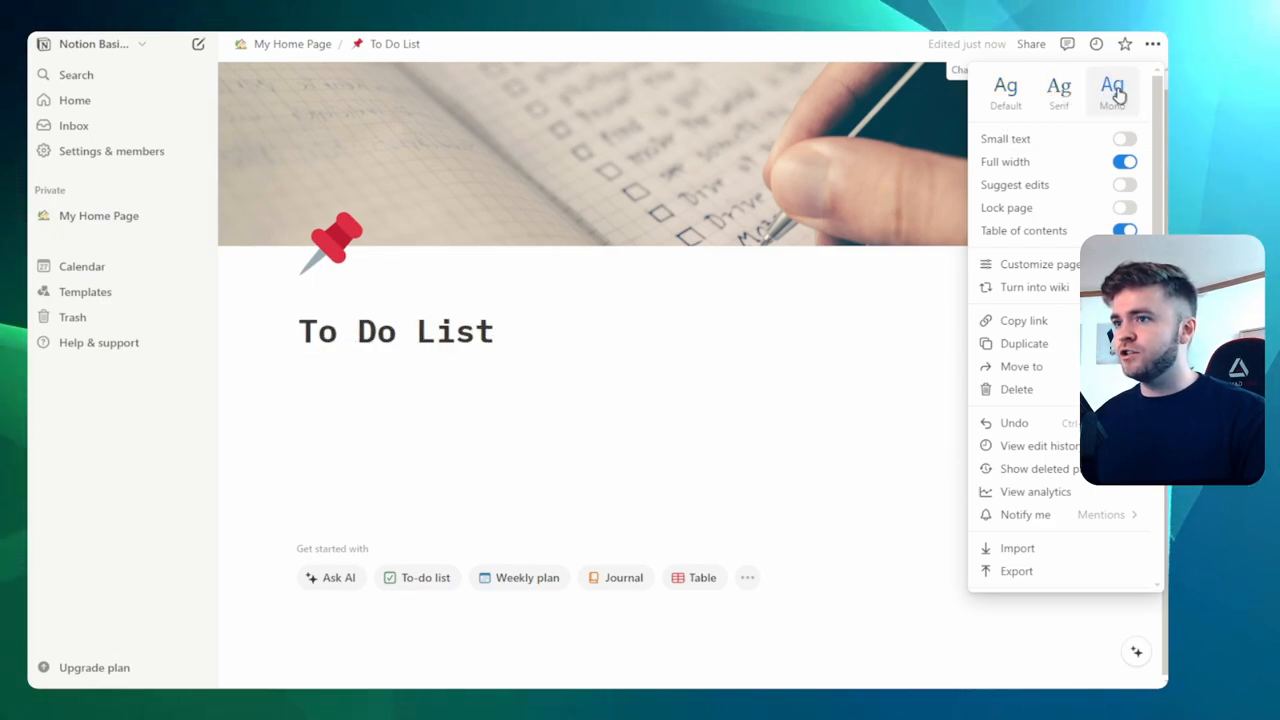
pyautogui.click(1112, 90)
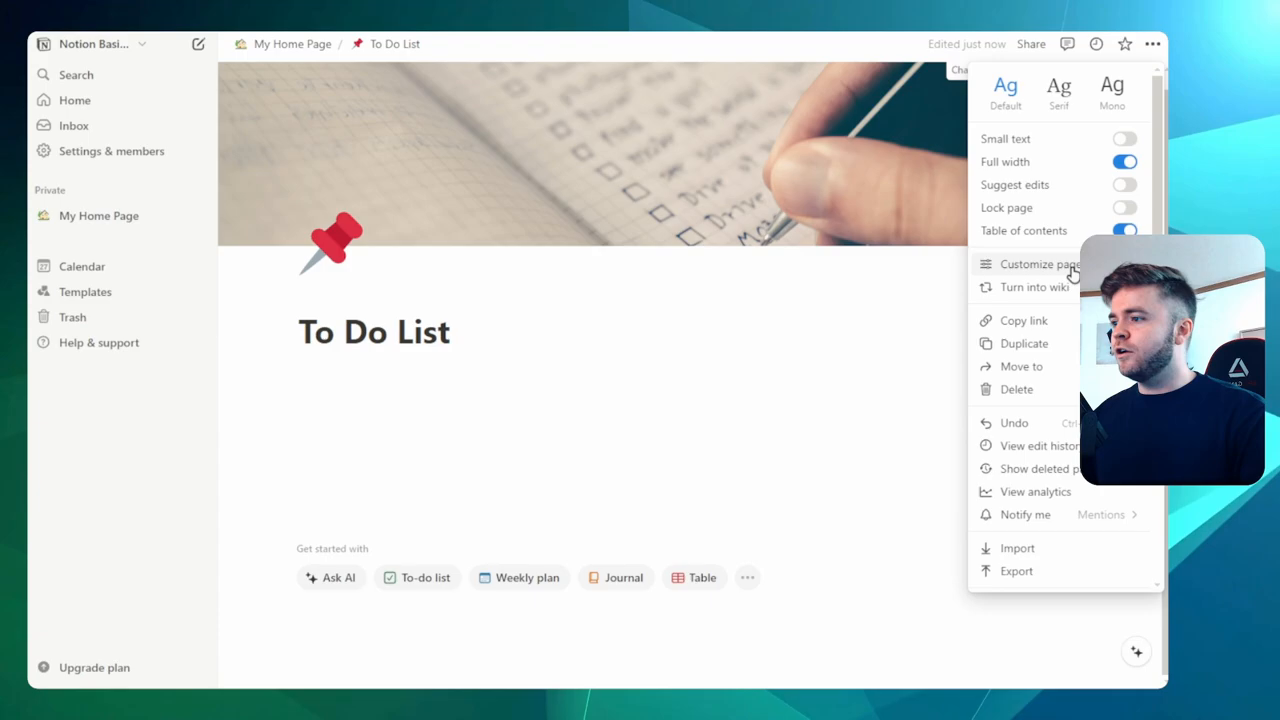
pyautogui.click(1040, 264)
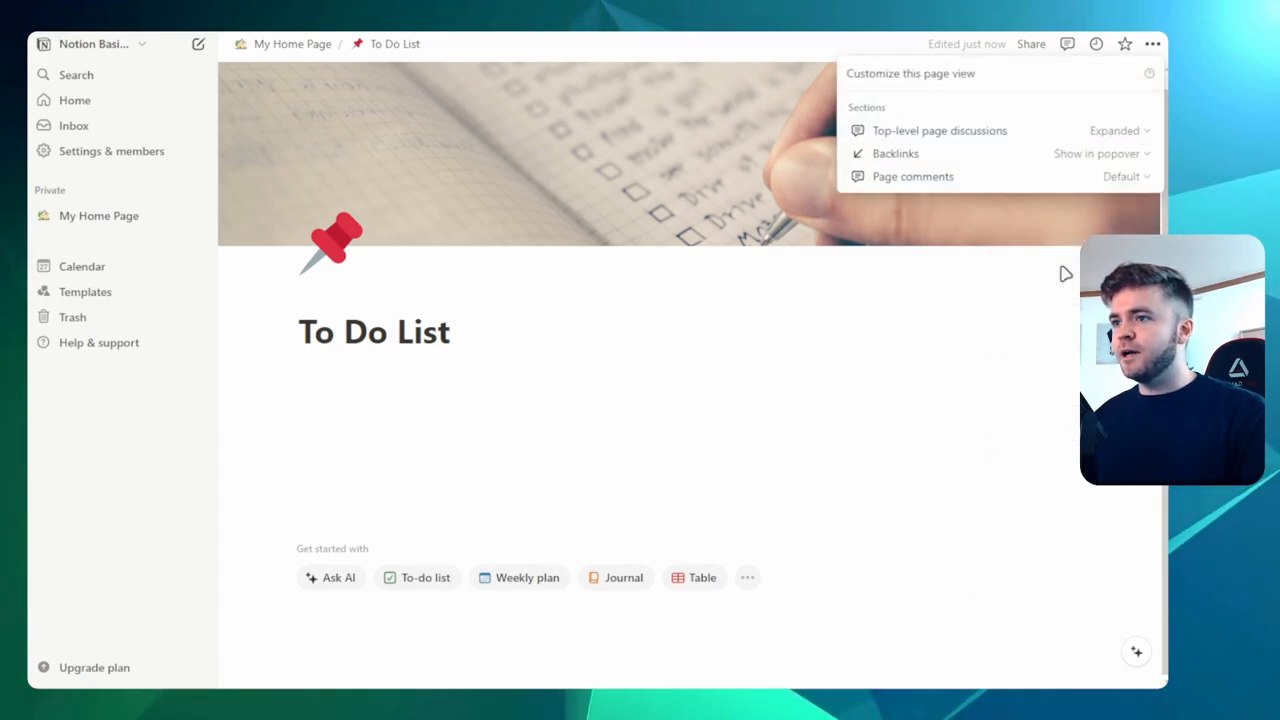
pyautogui.moveTo(1065, 165)
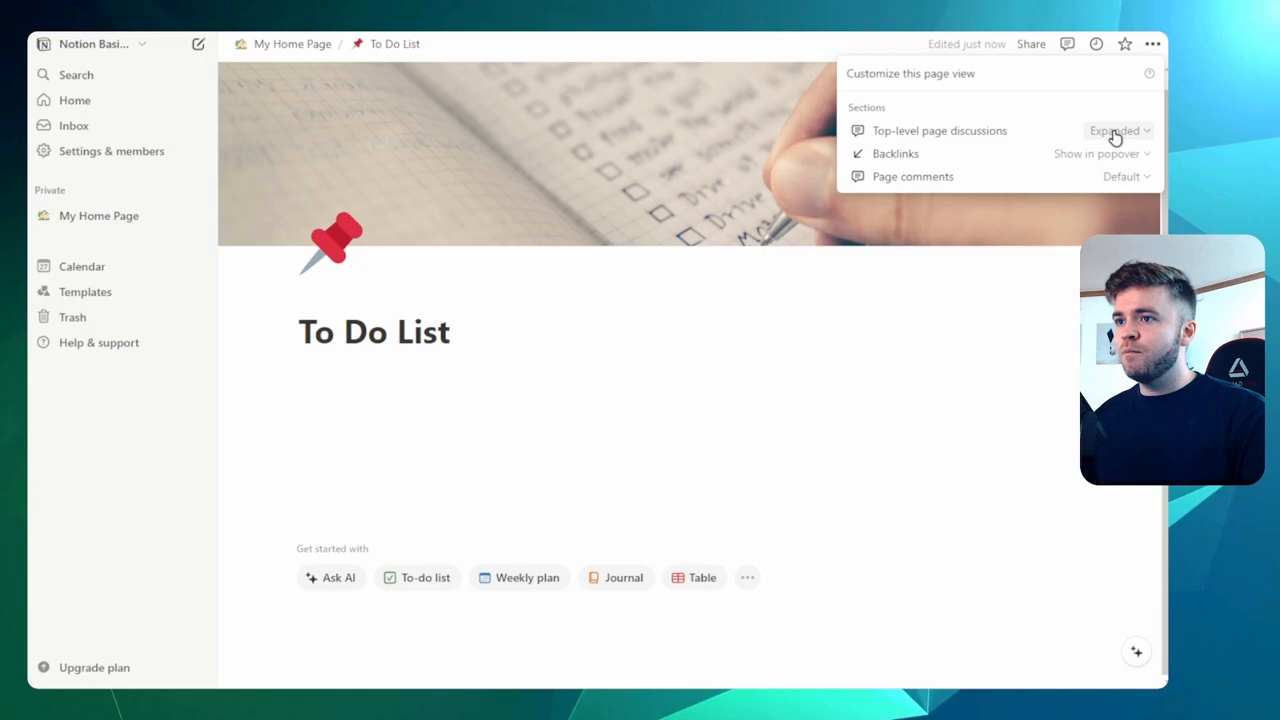
# Step: Set Top-level page discussions to Expanded and begin the comment 'Hello! This is my to do list!'
pyautogui.click(1114, 130)
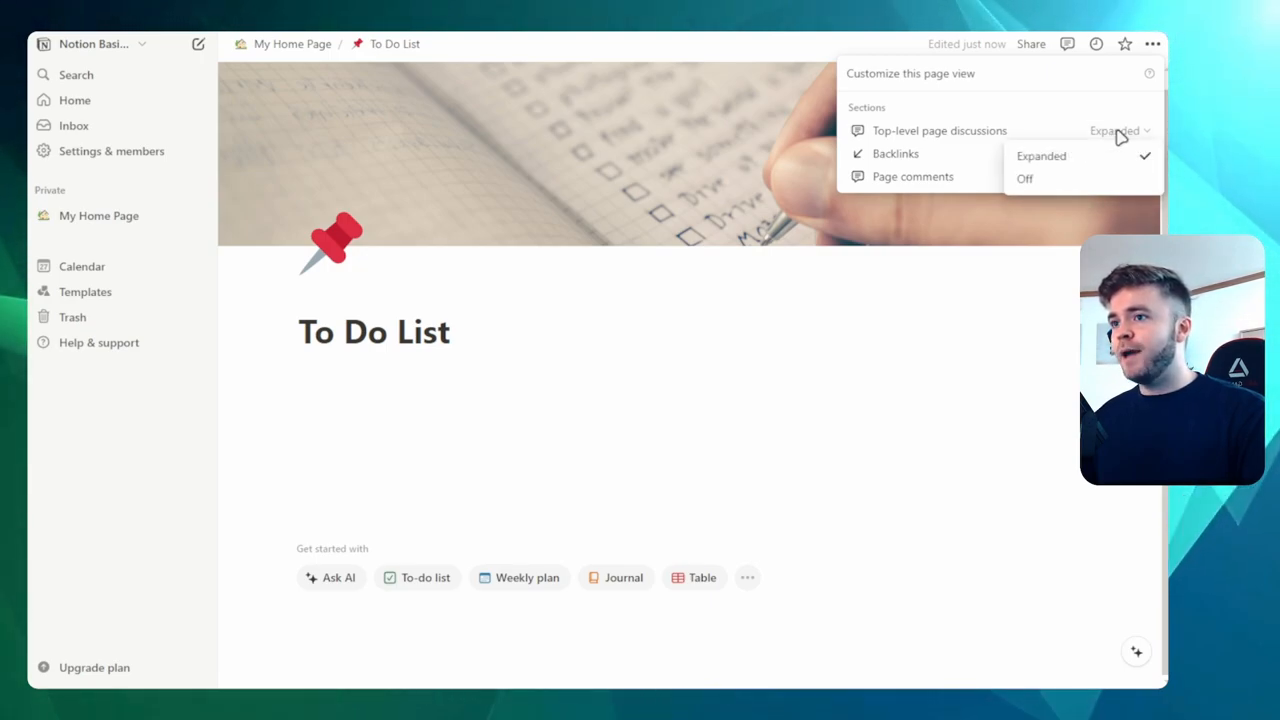
pyautogui.click(530, 349)
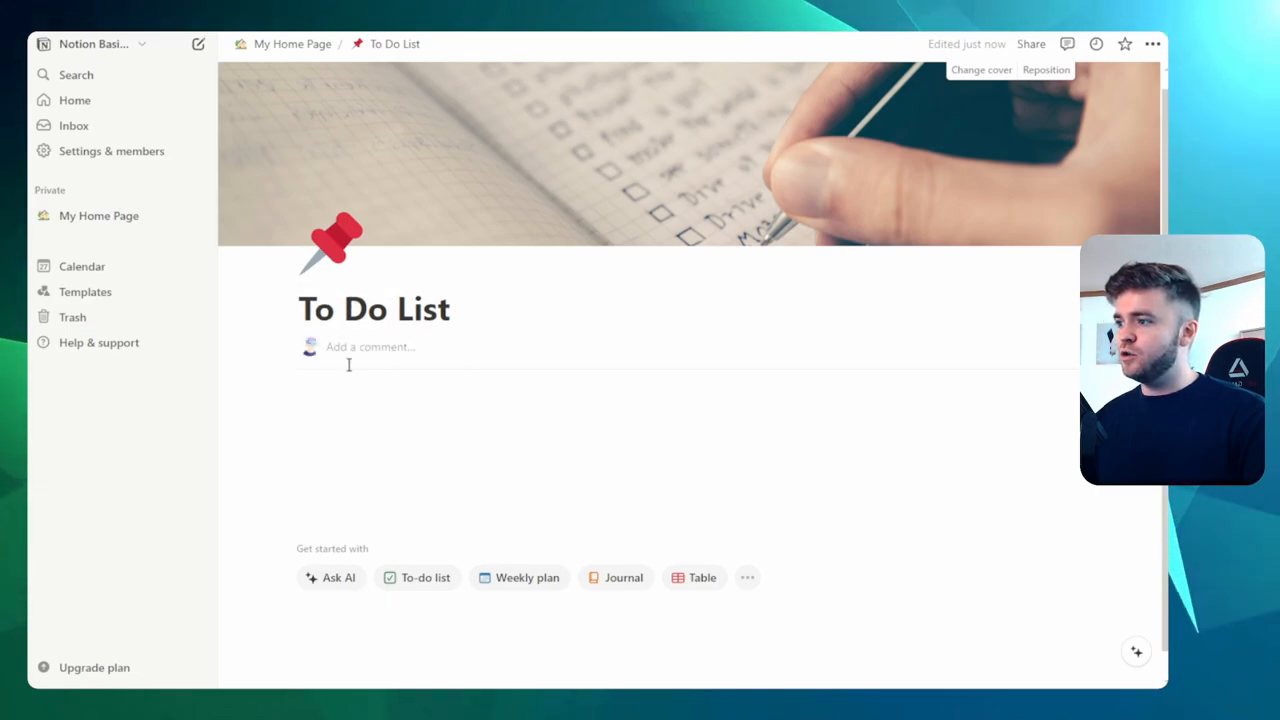
pyautogui.write('He')
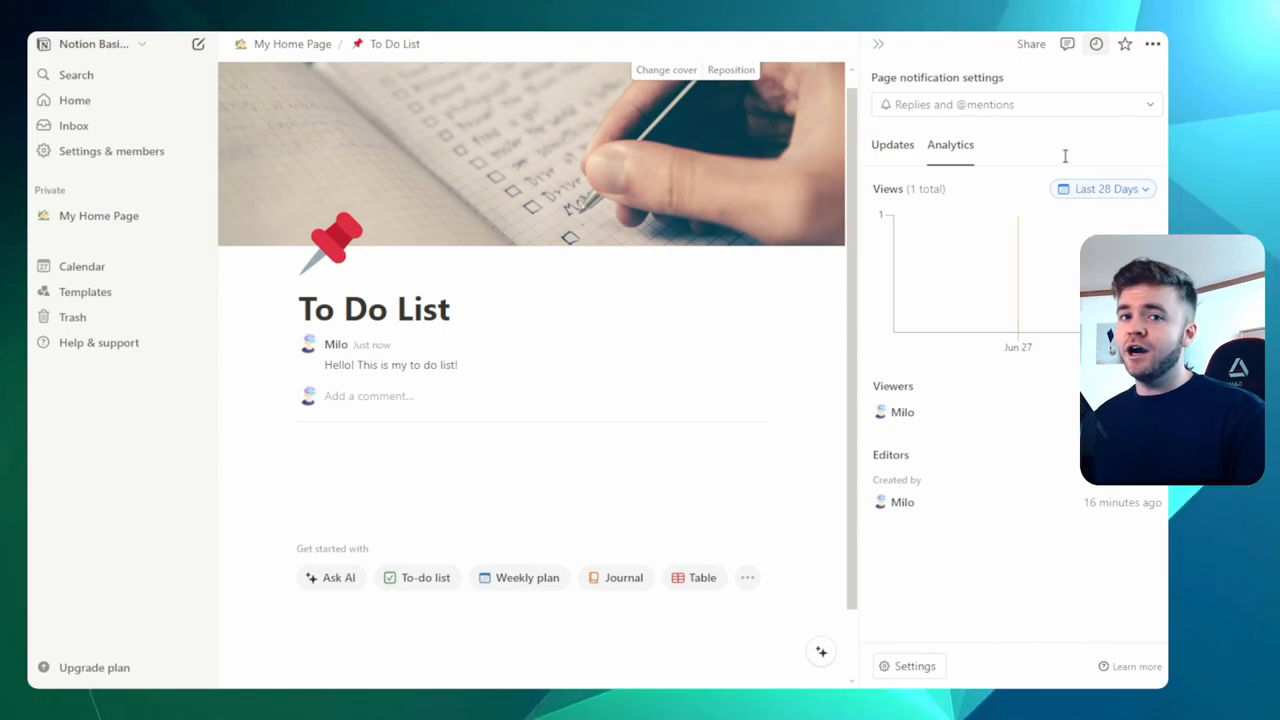
pyautogui.moveTo(1051, 165)
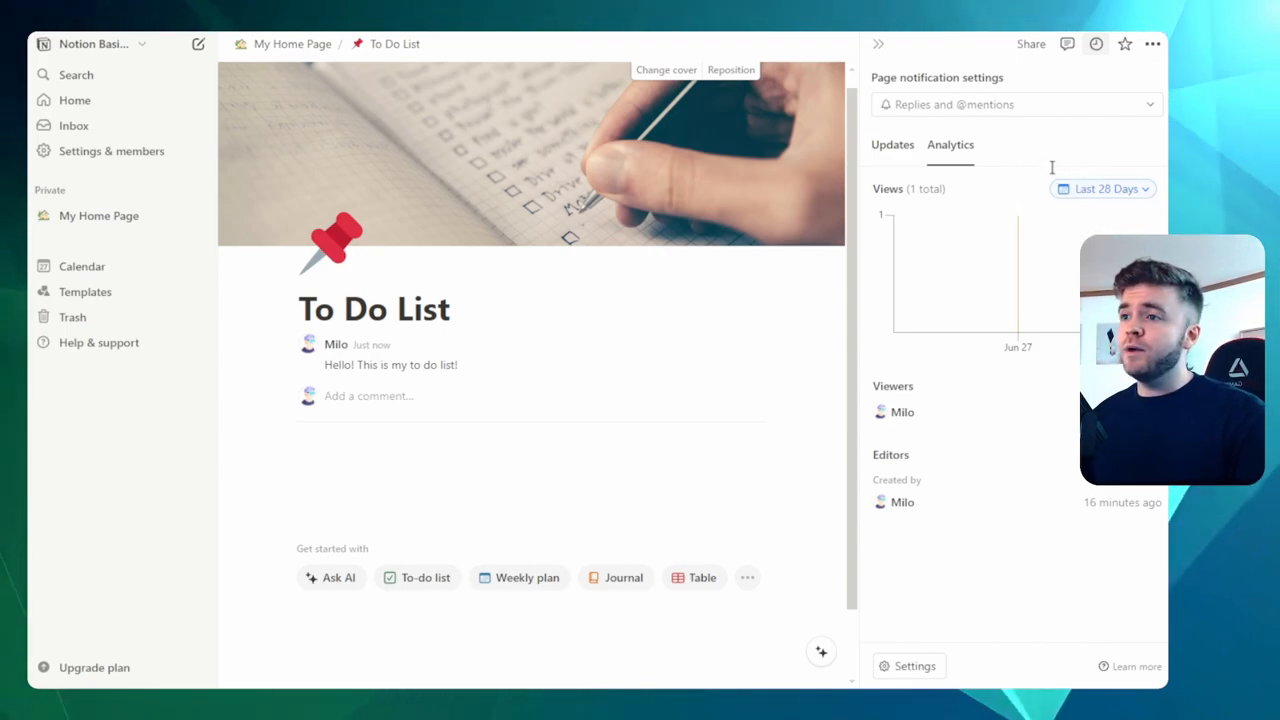
# Step: View the To Do List page's updates analytics showing one total view over 28 days
pyautogui.click(892, 144)
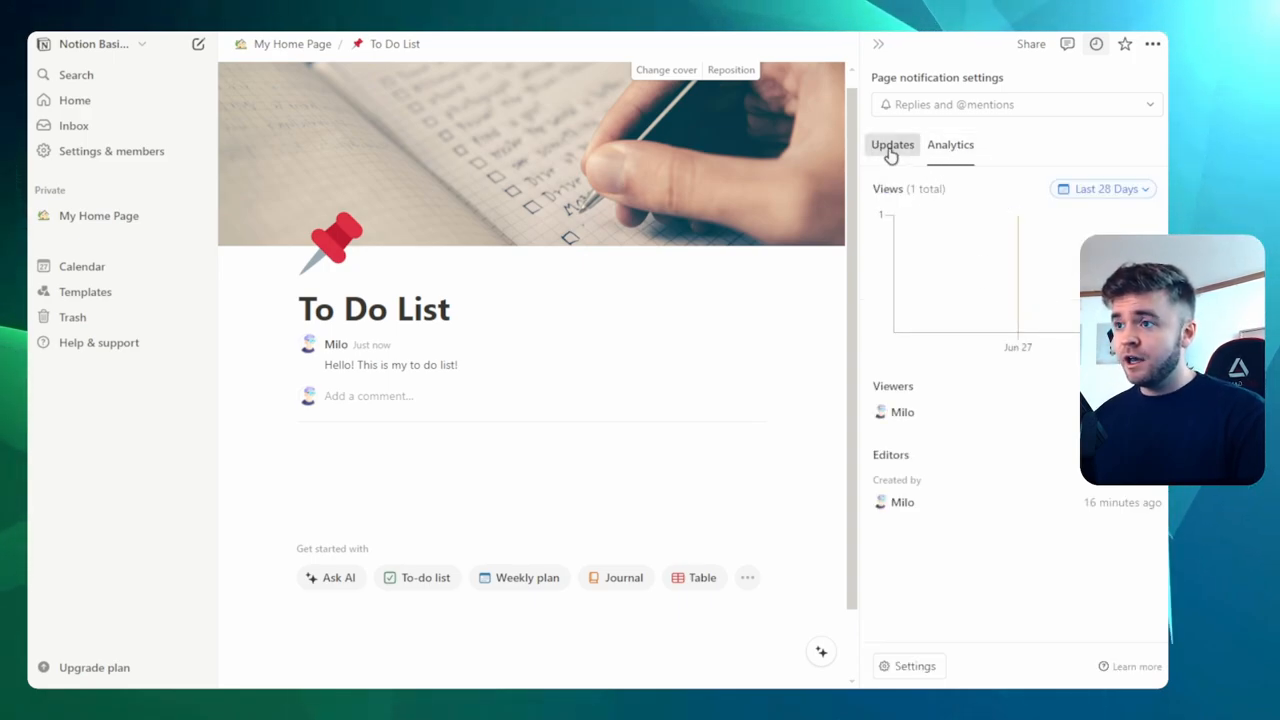
# Step: Resolve the 'Hello! This is my to do list!' comment from the comments panel
pyautogui.click(892, 144)
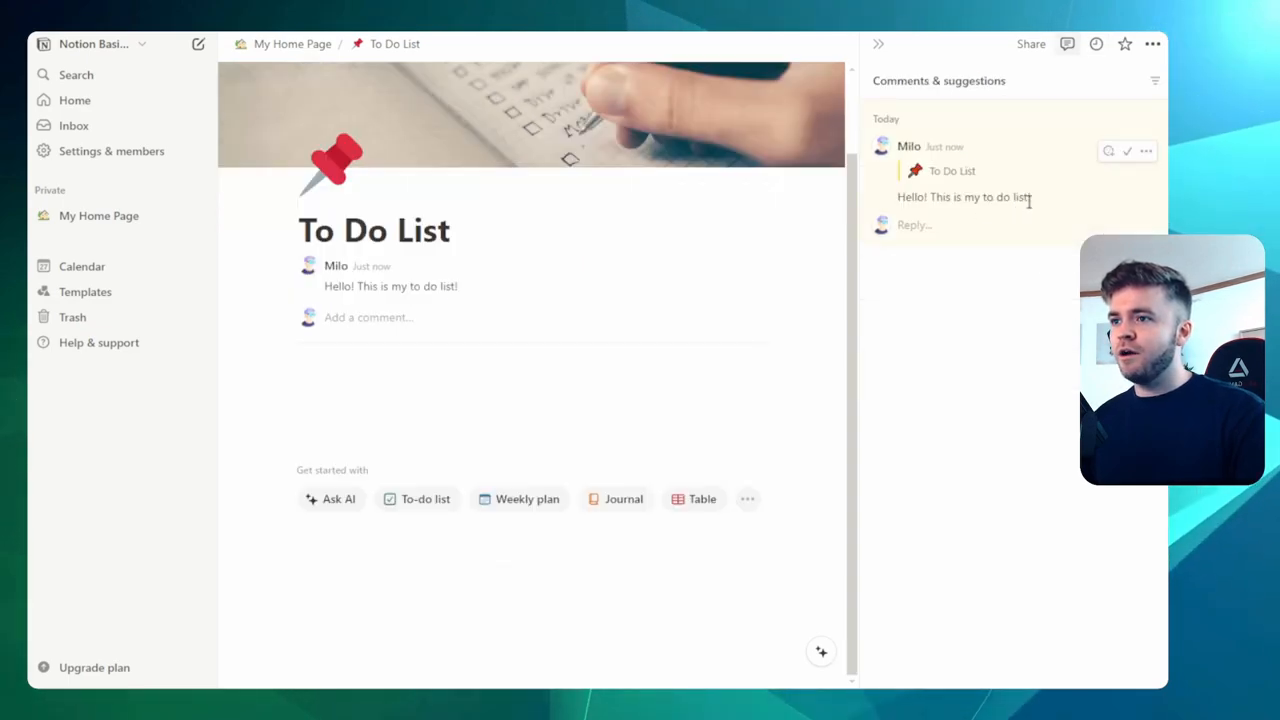
pyautogui.click(1127, 151)
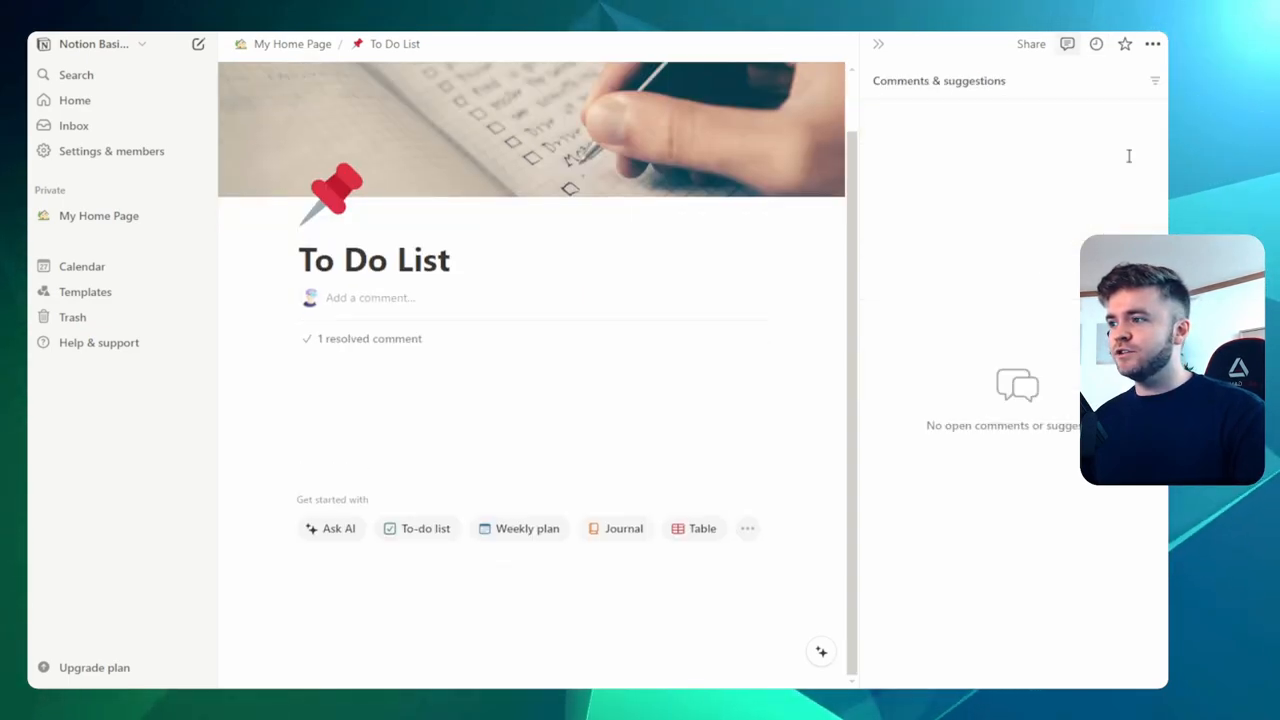
pyautogui.moveTo(781, 283)
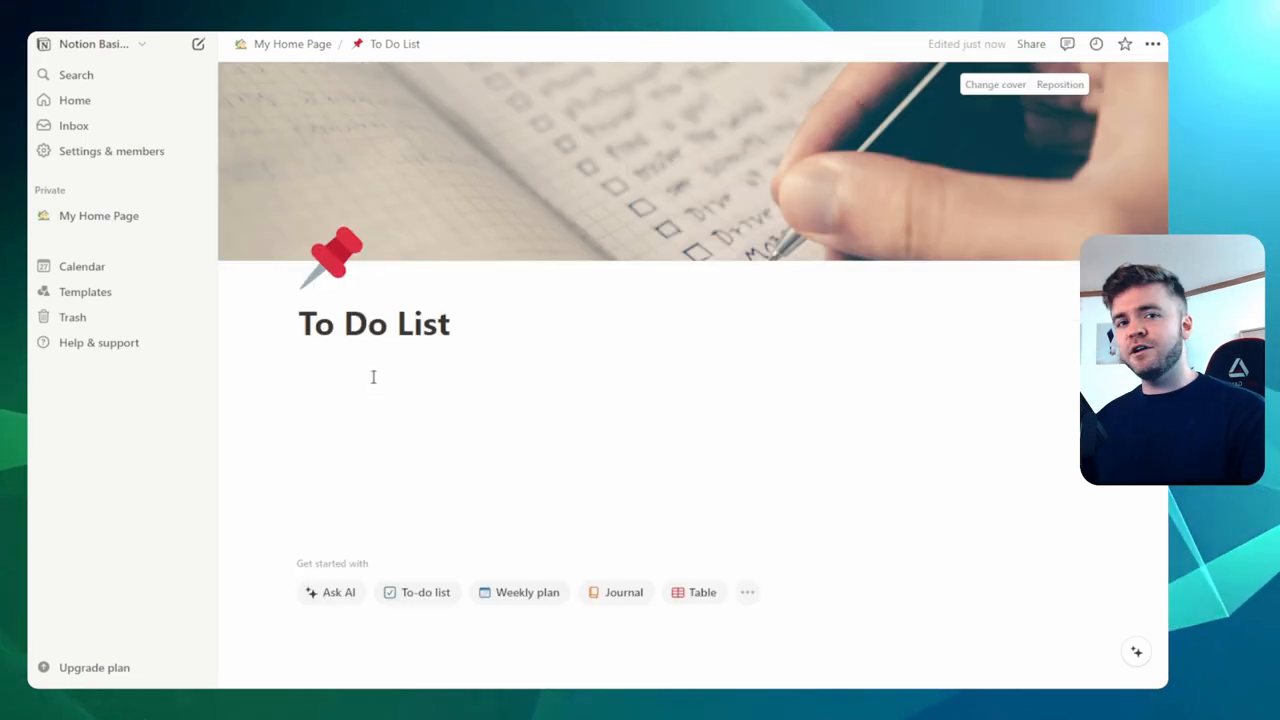
# Step: Return to My Home Page via the breadcrumb, showing its four subpages
pyautogui.click(373, 360)
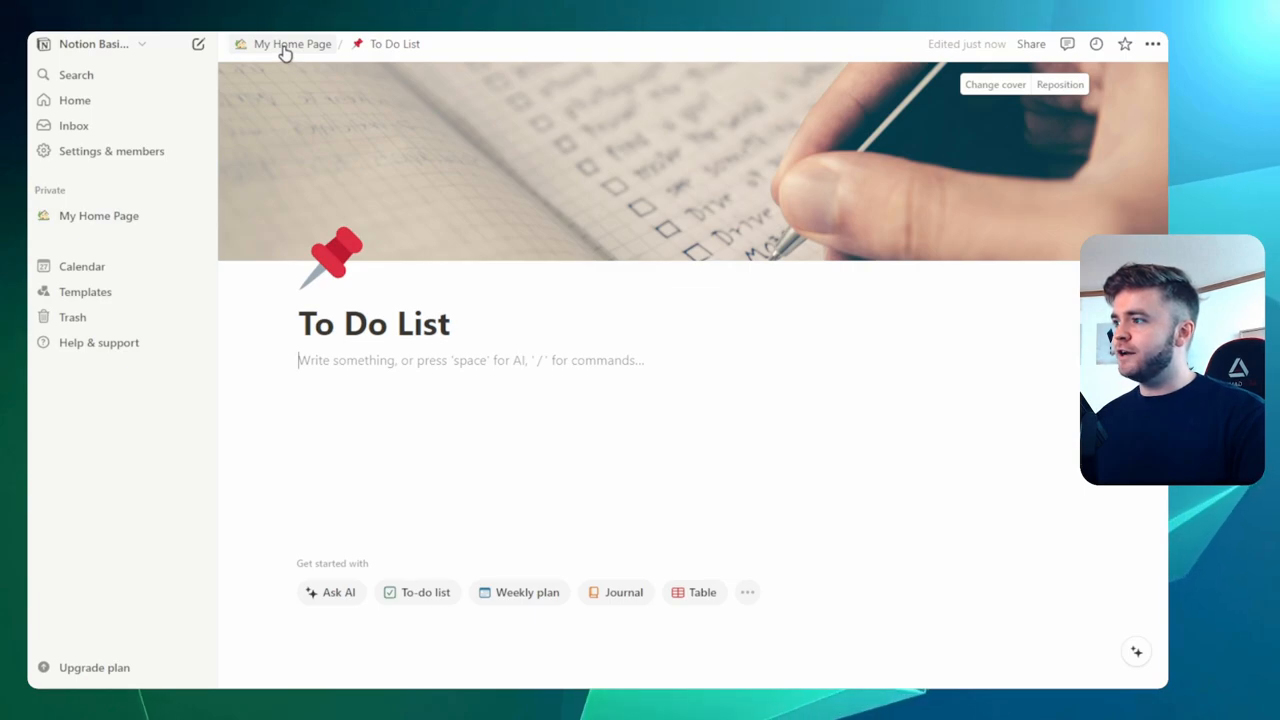
pyautogui.click(292, 43)
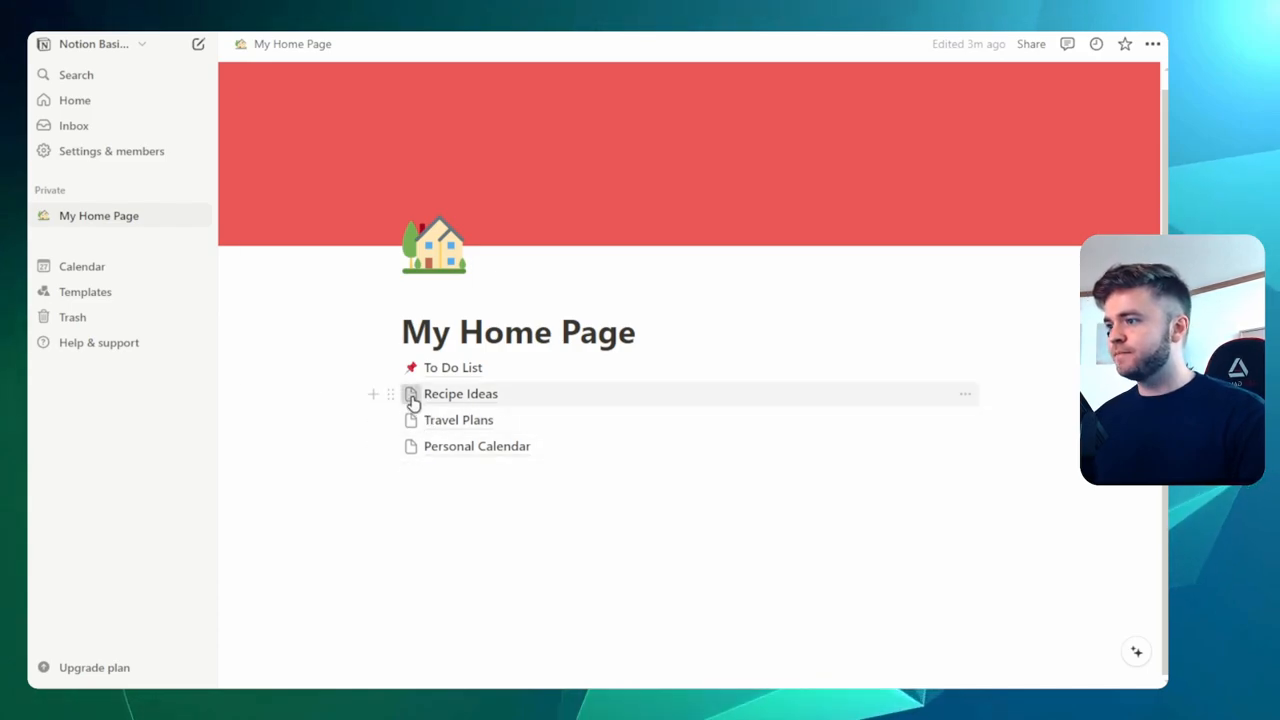
# Step: Give Recipe Ideas, Travel Plans and Personal Calendar emoji icons, including an airplane and a calendar
pyautogui.click(411, 393)
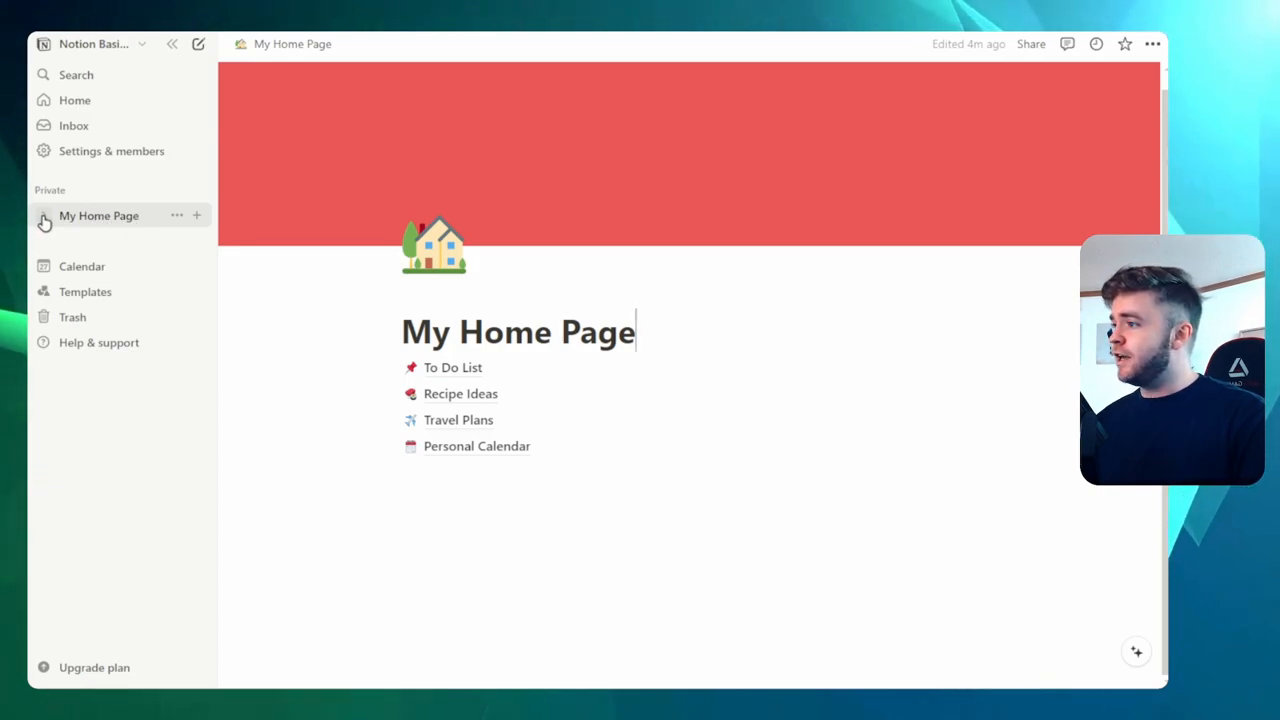
# Step: Expand My Home Page in the sidebar to reveal its four icon-bearing subpages
pyautogui.click(44, 215)
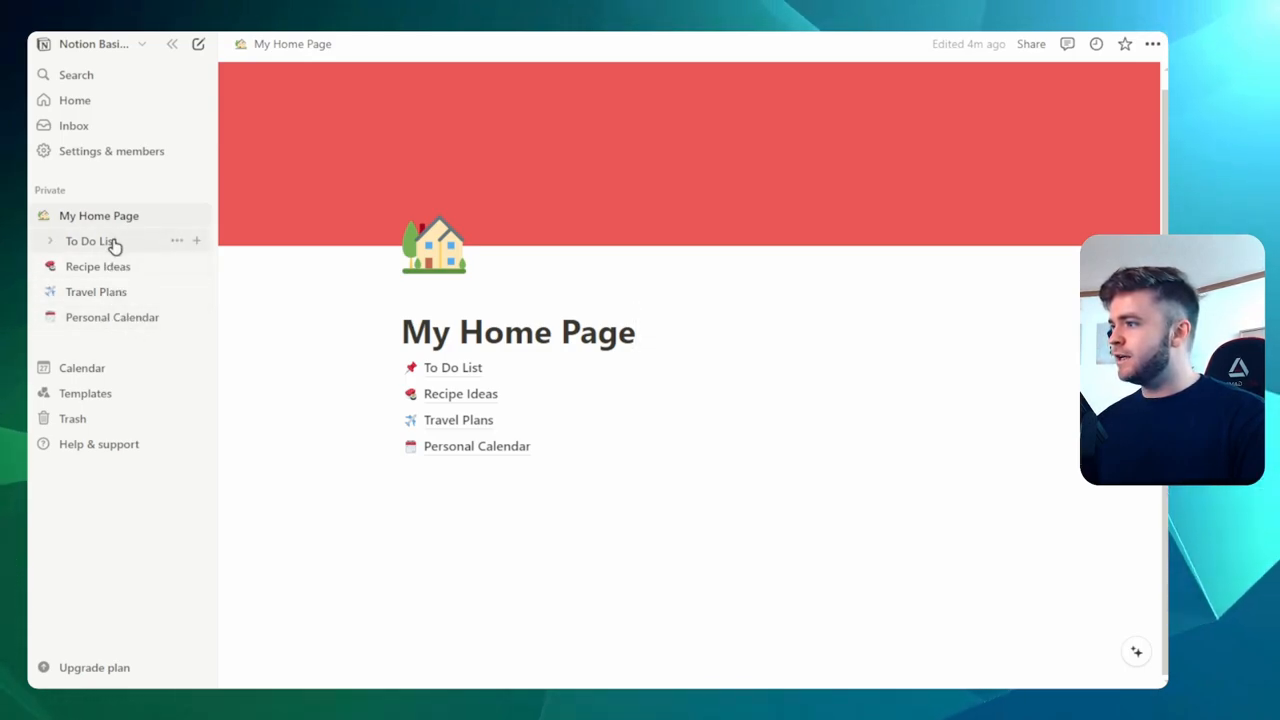
pyautogui.click(635, 331)
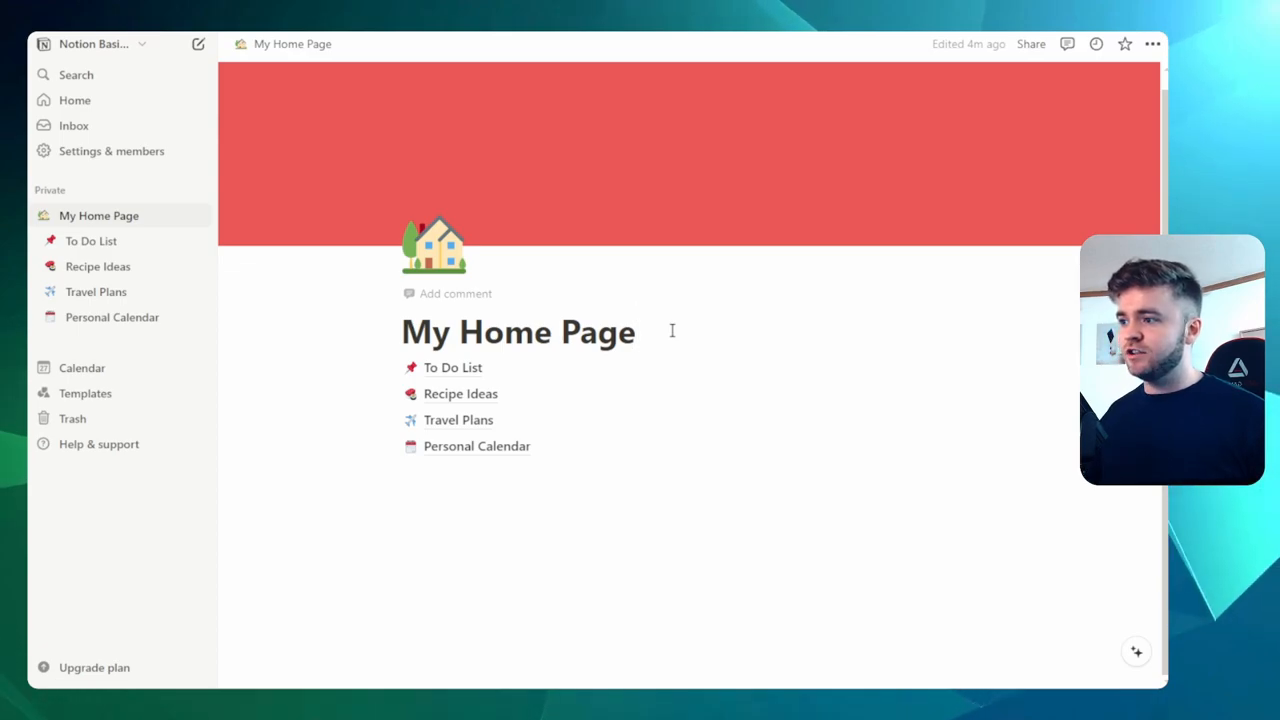
pyautogui.click(636, 331)
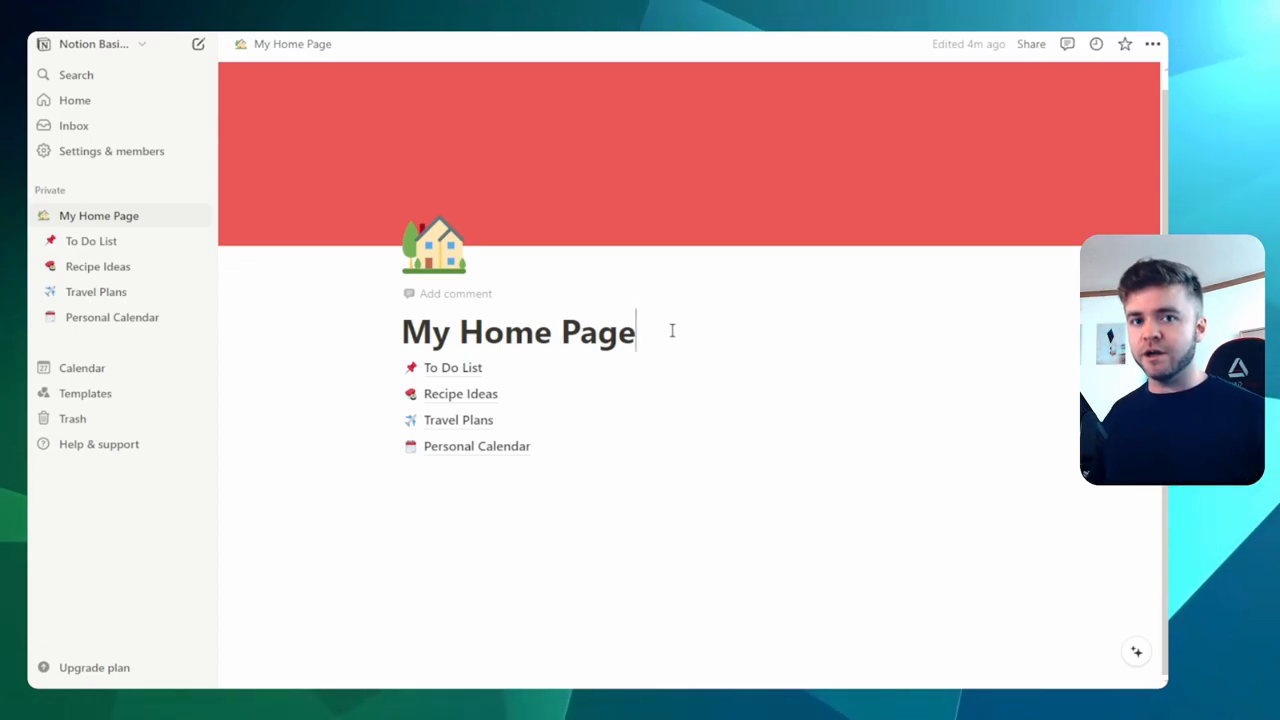